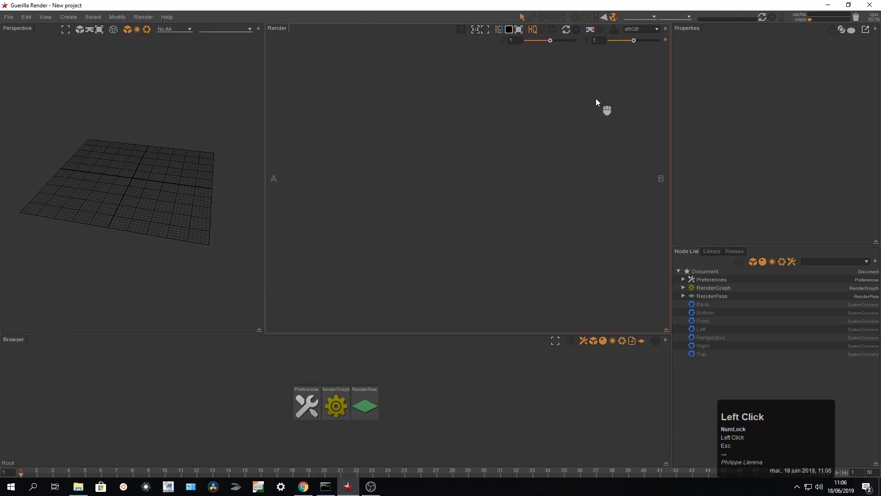
# Step: Reference DC_EXTERIEUR_BALLAST_stone.abc into the project with Contains Children kept on
pyautogui.click(77, 486)
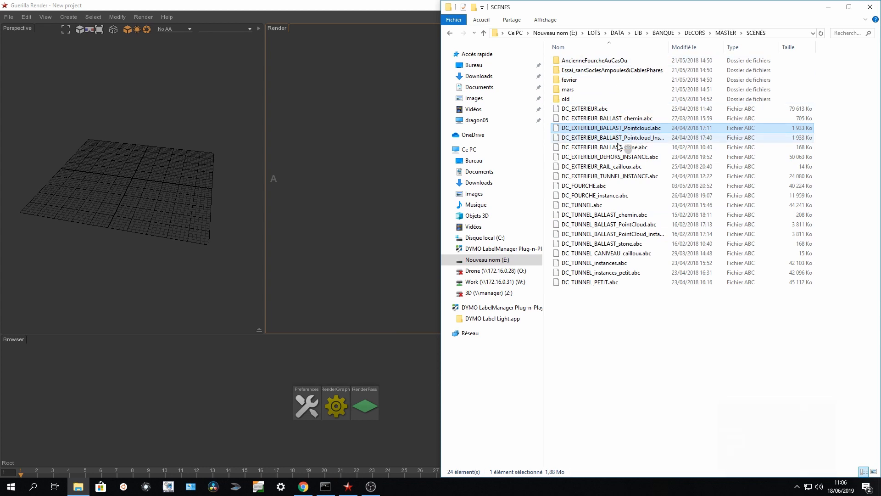
pyautogui.click(601, 147)
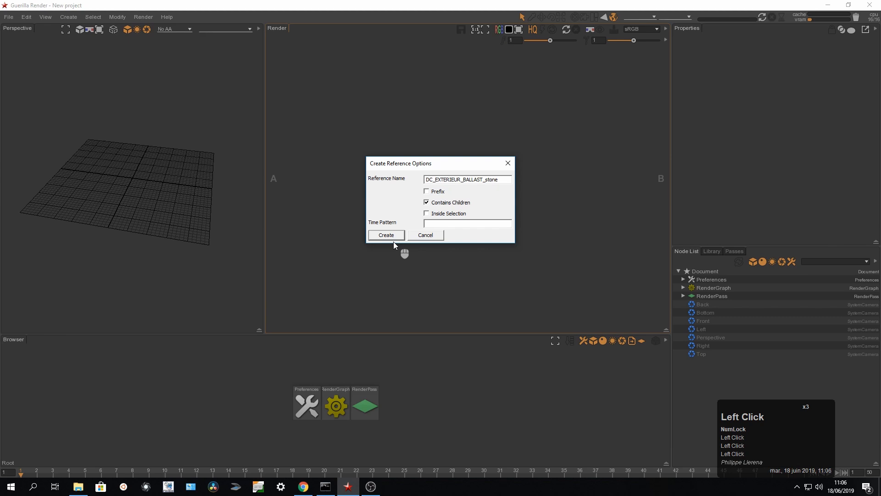
pyautogui.click(387, 235)
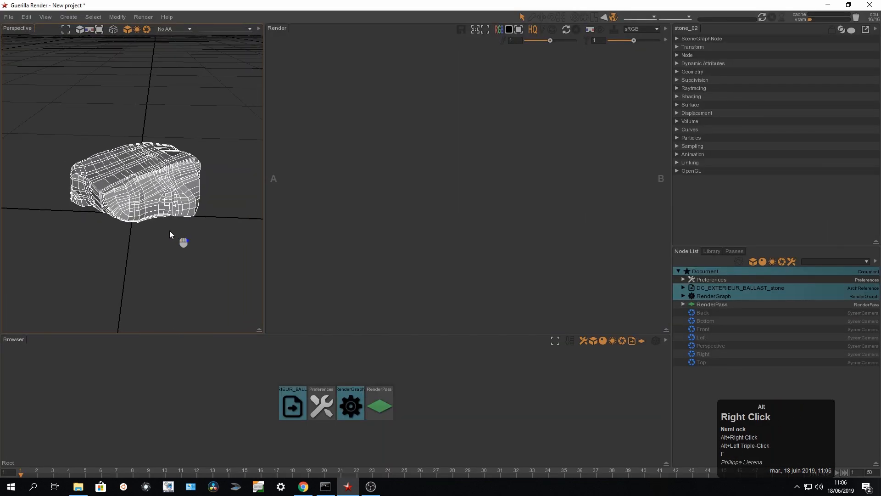
# Step: In the RenderGraph, add Surface, merge and Plane nodes with the plane wired into the merge
pyautogui.doubleClick(350, 407)
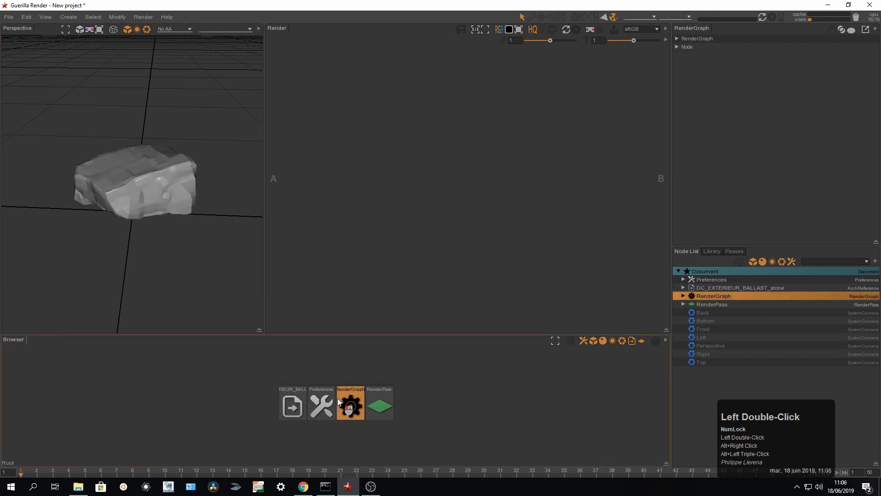
pyautogui.doubleClick(350, 406)
pyautogui.write('P')
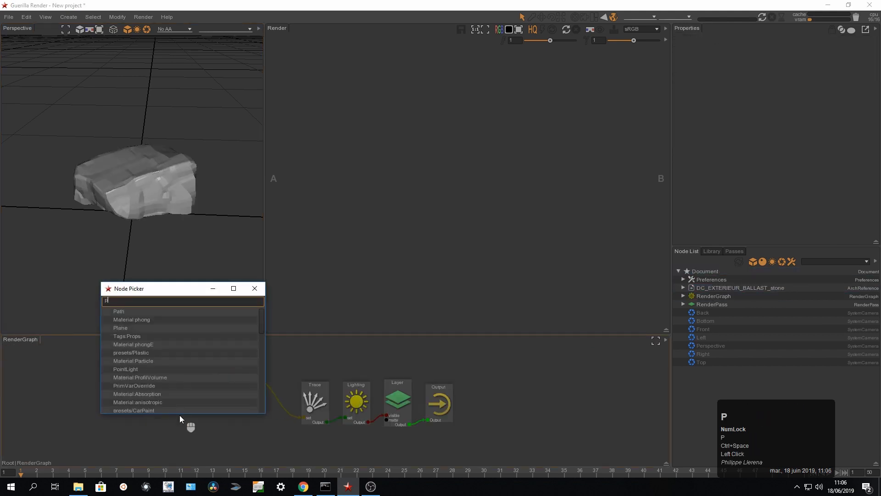
pyautogui.click(120, 328)
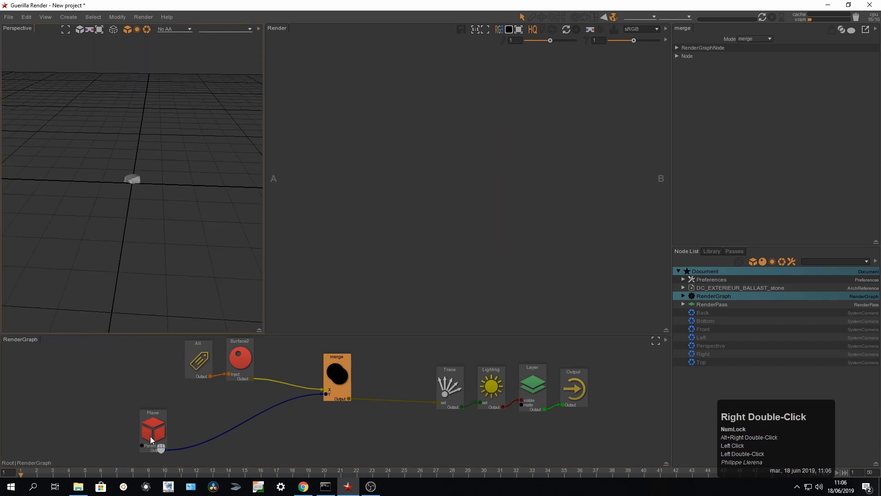
pyautogui.click(153, 429)
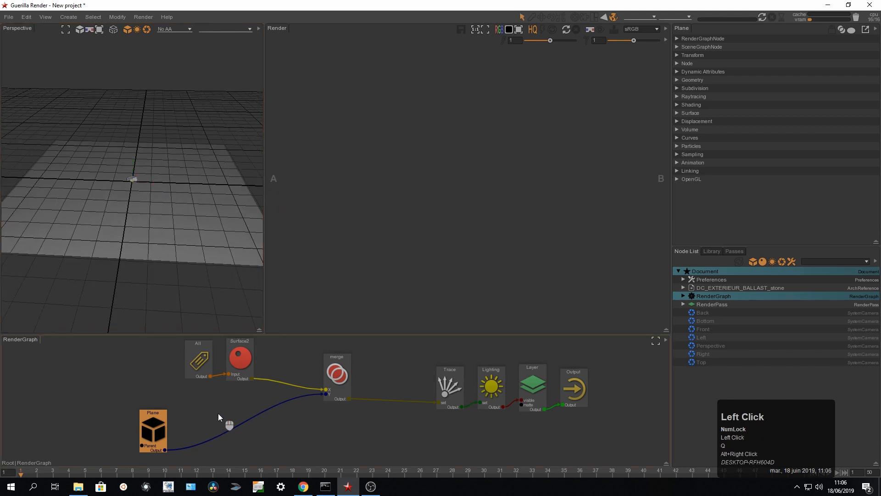
# Step: Add an Instances node fed by Stone_geo with Plane as parent, outputting to merge, and expand Procedural
pyautogui.write('in')
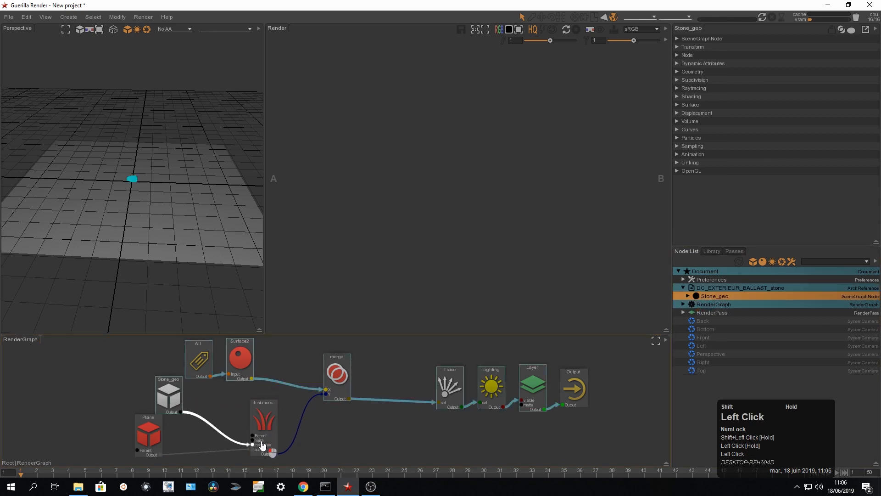
pyautogui.click(263, 421)
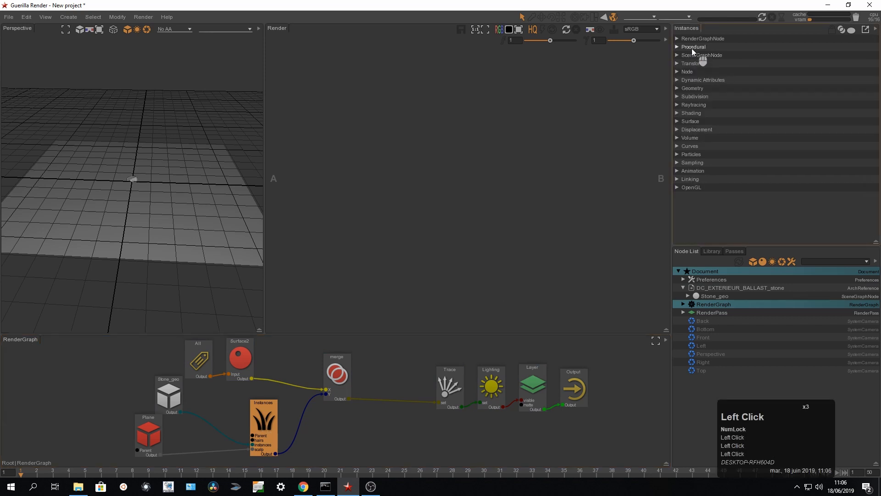
pyautogui.click(677, 47)
pyautogui.write('sk')
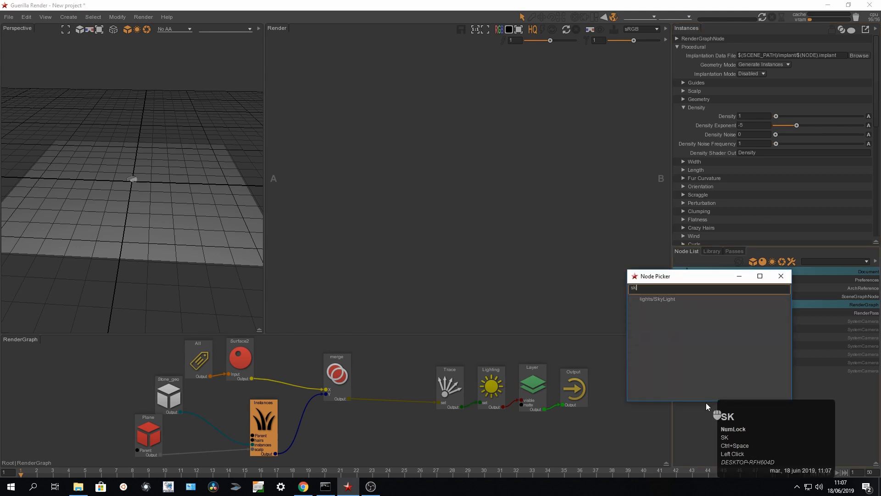
# Step: Add a SkyLight and render the plane carpeted with stone instances
pyautogui.press('Return')
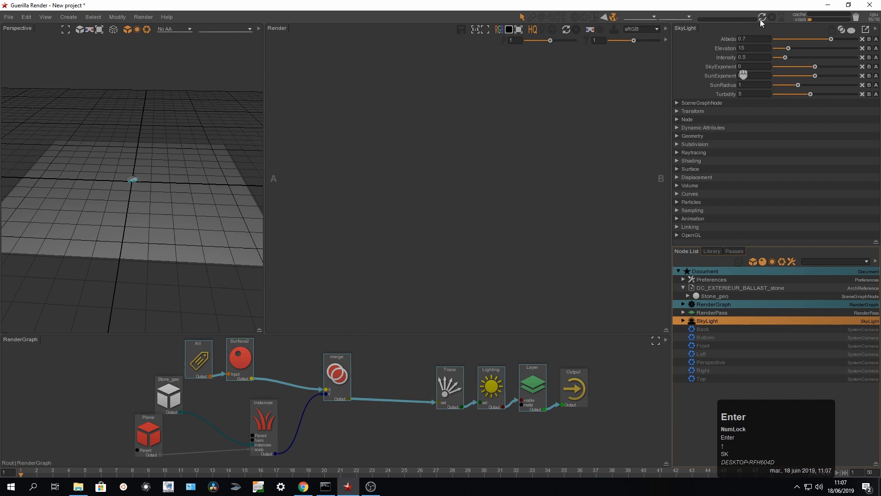
pyautogui.click(770, 17)
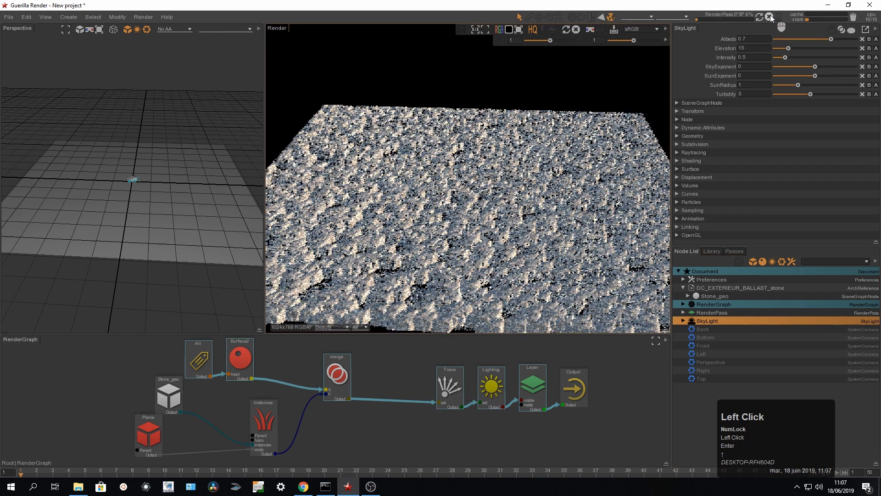
pyautogui.click(770, 18)
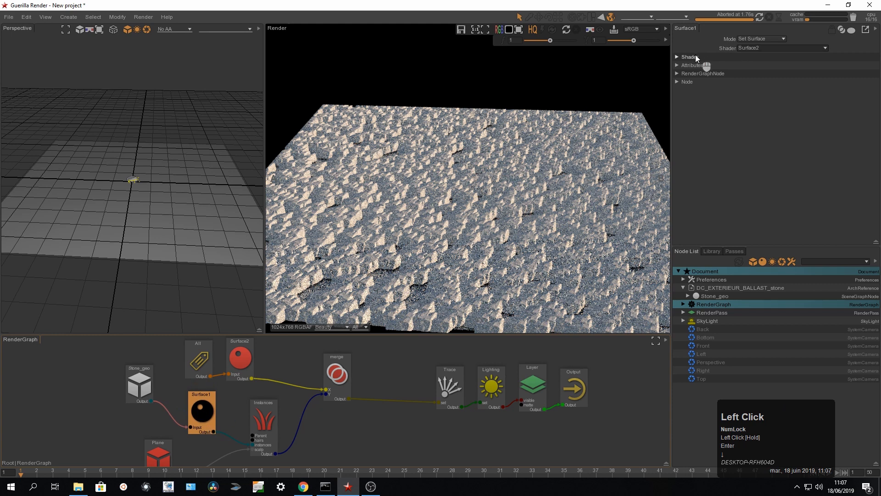
# Step: Darken the Surface1 diffuse colour on the stones and re-render to check the grey-brown look
pyautogui.click(688, 57)
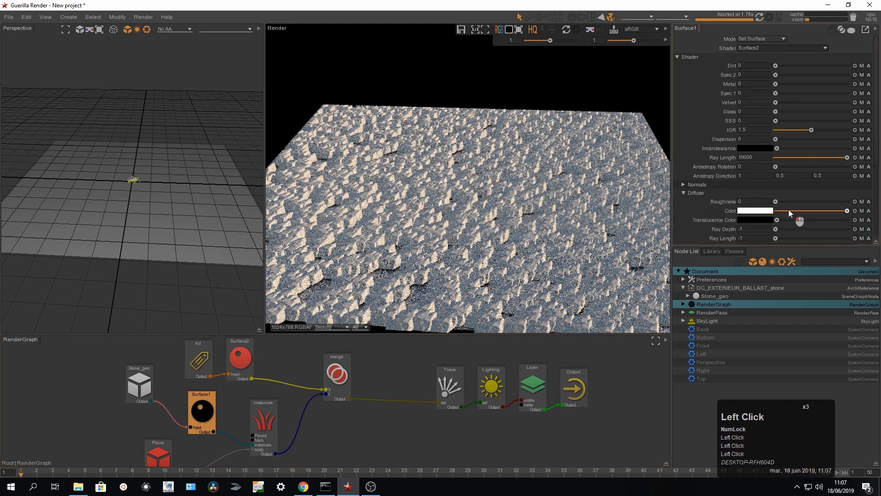
pyautogui.click(770, 17)
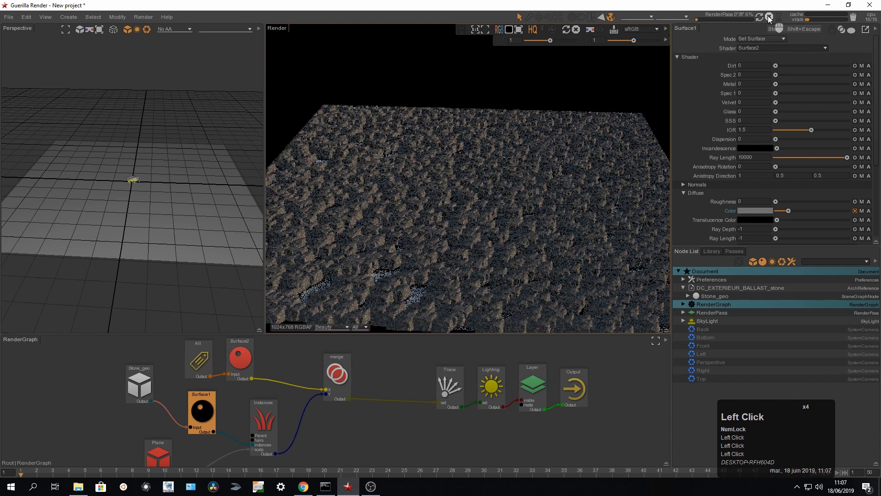
pyautogui.click(769, 18)
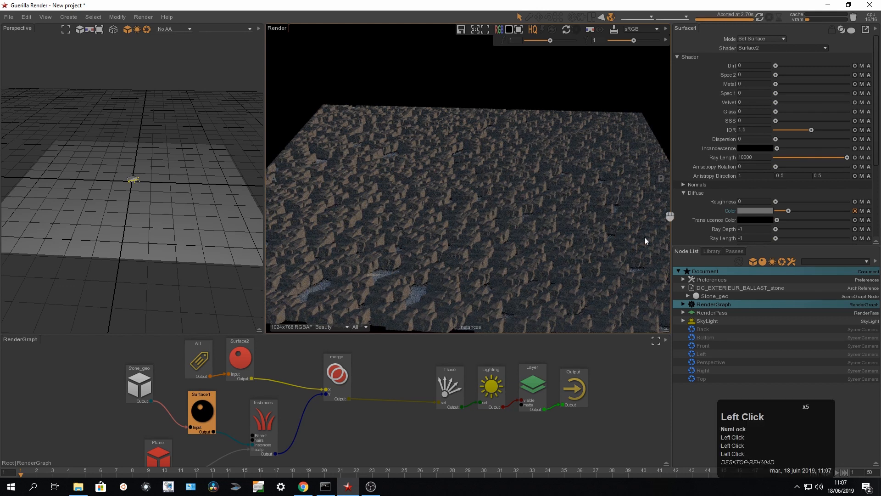
pyautogui.moveTo(560, 342)
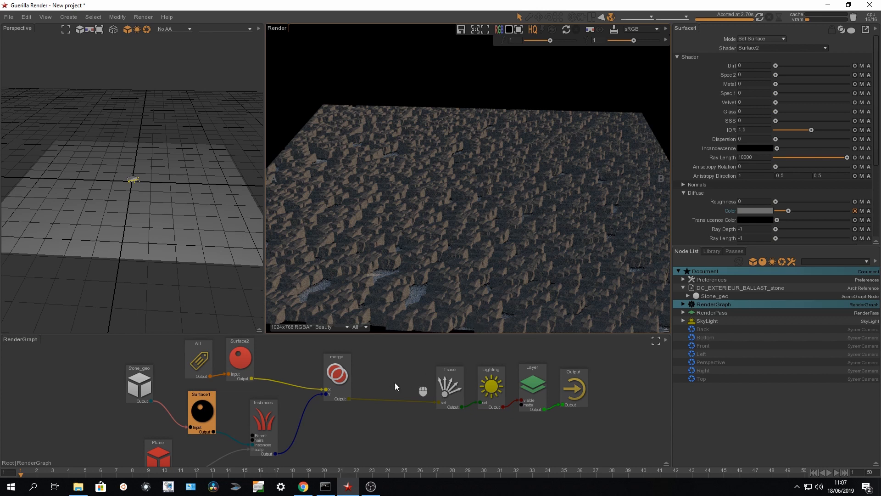
# Step: Set the Instances density exponent to 6 and re-render the sparser, larger stones
pyautogui.click(263, 427)
pyautogui.write('6')
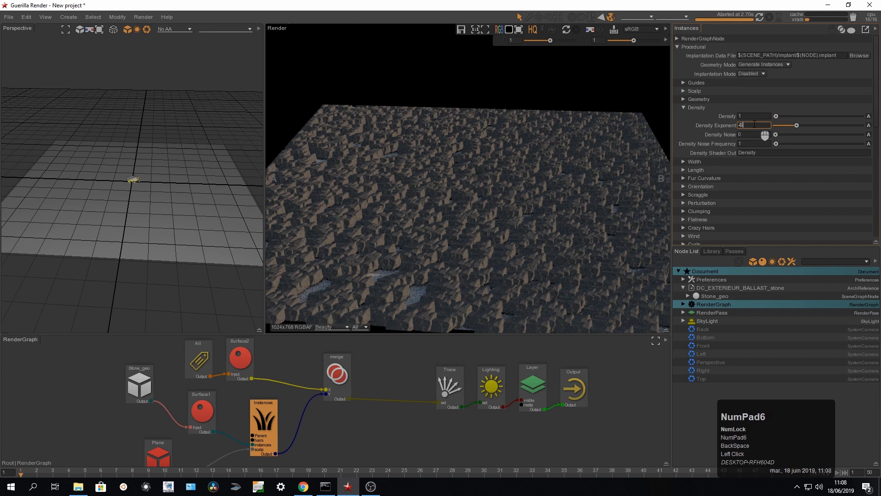
pyautogui.click(566, 29)
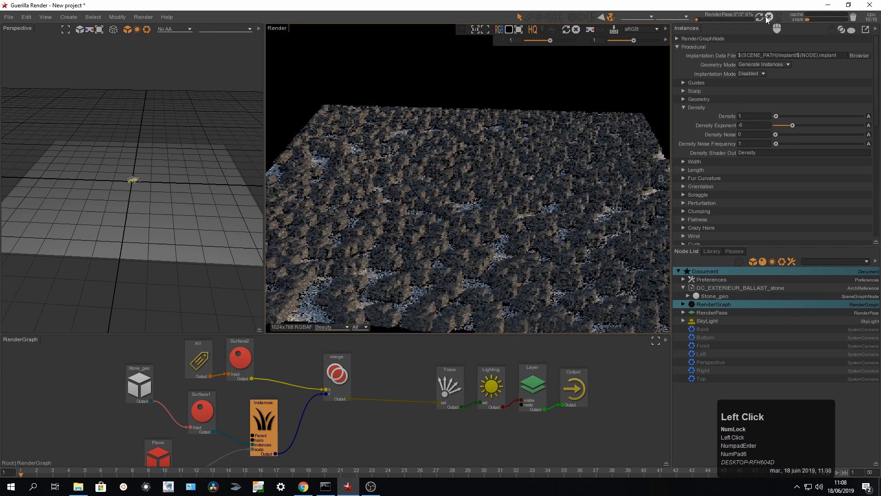
pyautogui.click(770, 17)
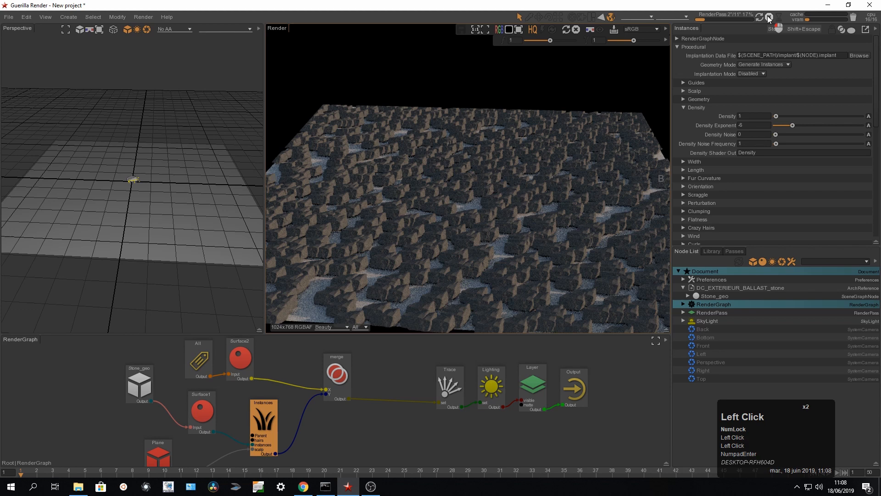
pyautogui.click(770, 17)
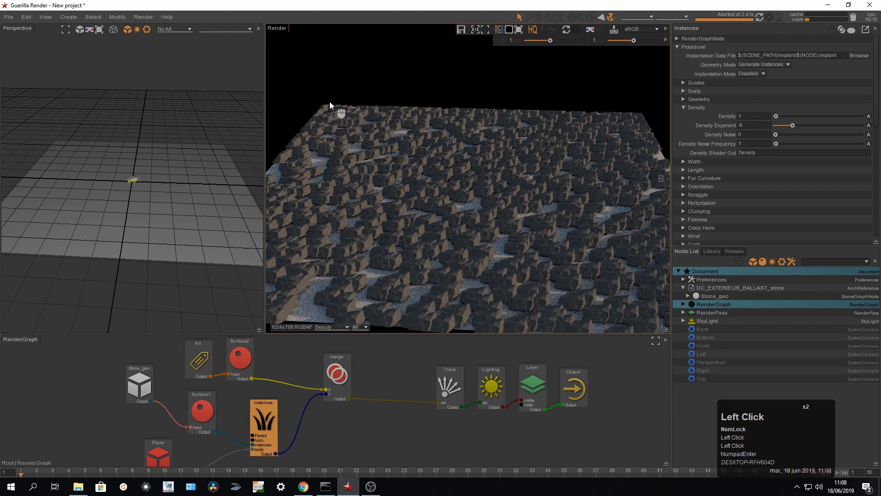
pyautogui.moveTo(607, 101)
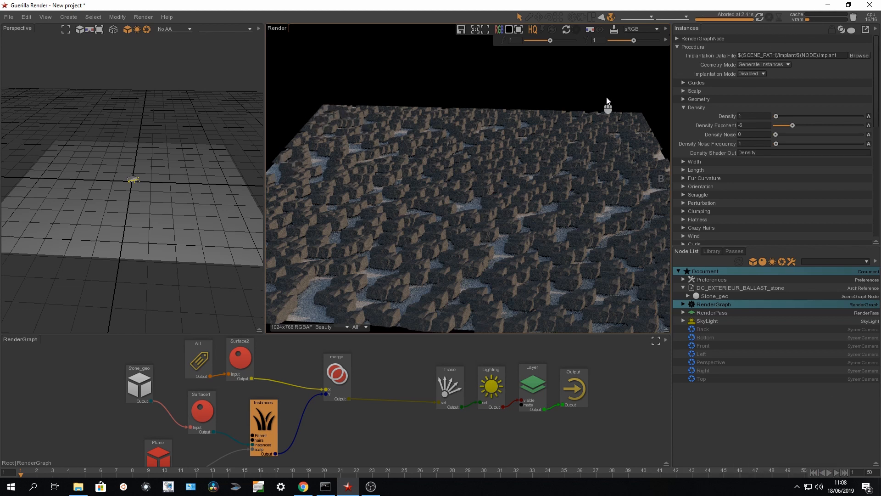
pyautogui.moveTo(647, 112)
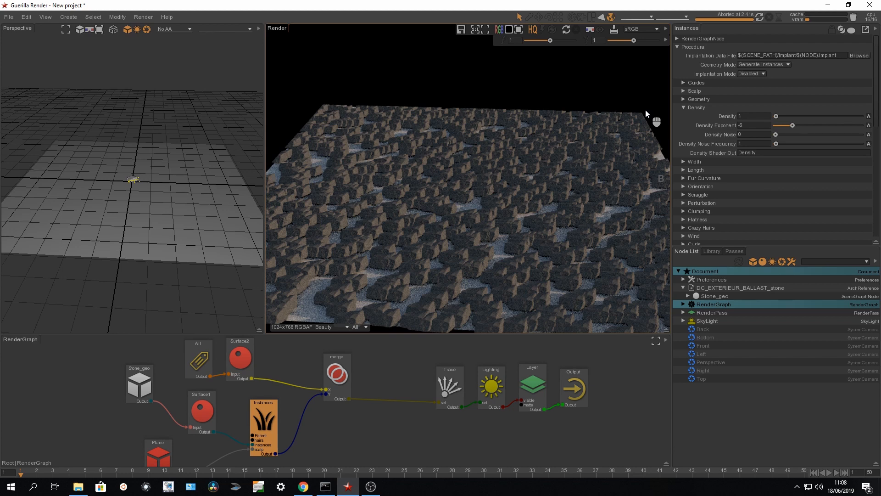
pyautogui.moveTo(687, 52)
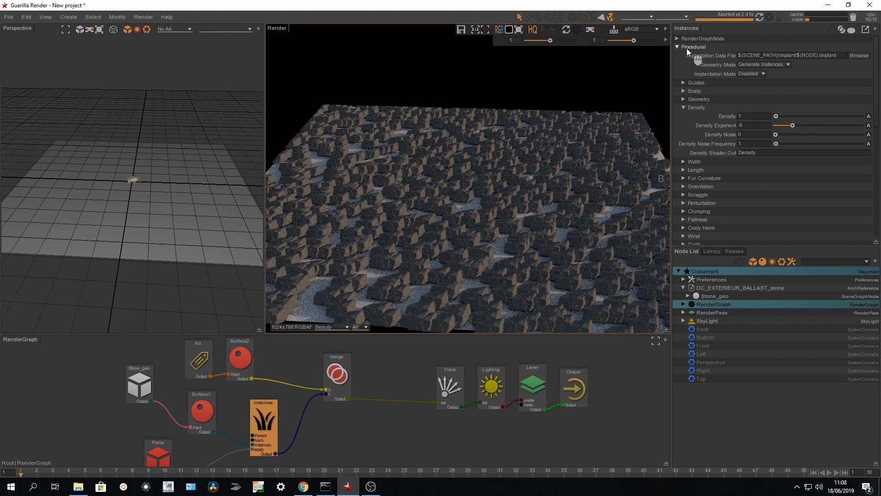
pyautogui.moveTo(677, 93)
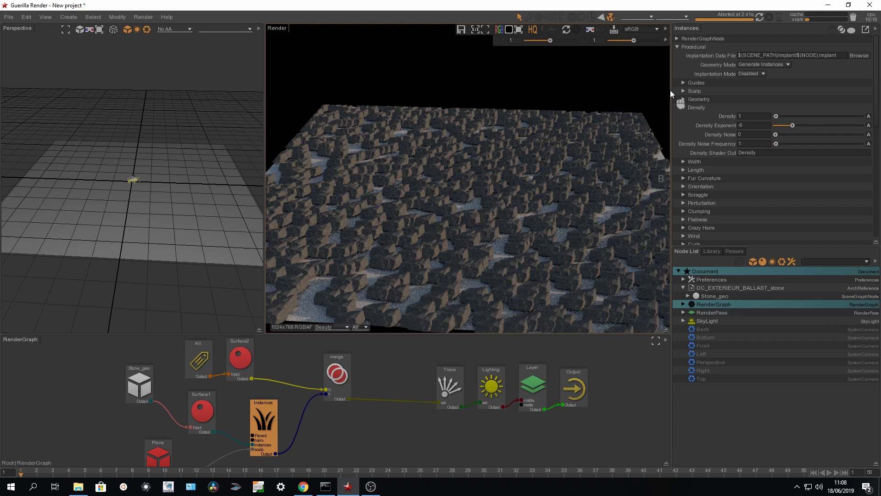
# Step: Set Bounds Extension to 10 under Advanced and re-render so stones cover the plane's edges
pyautogui.scroll(-3)
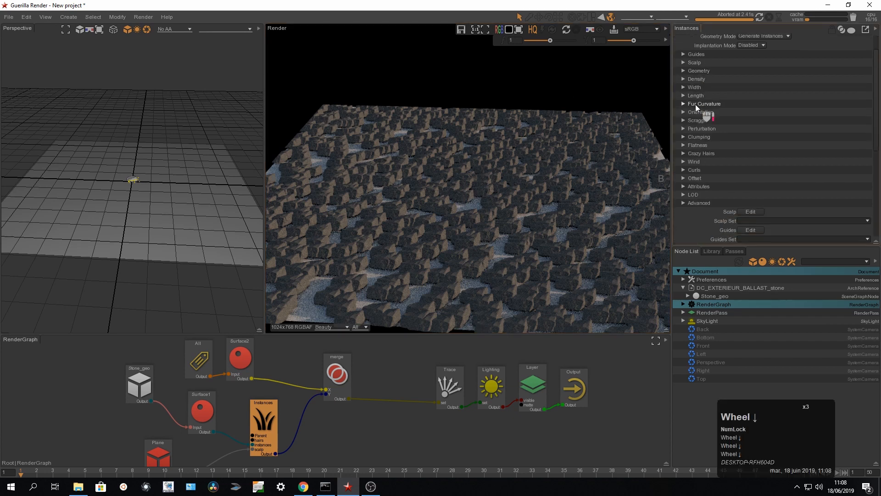
pyautogui.click(698, 203)
pyautogui.write('10')
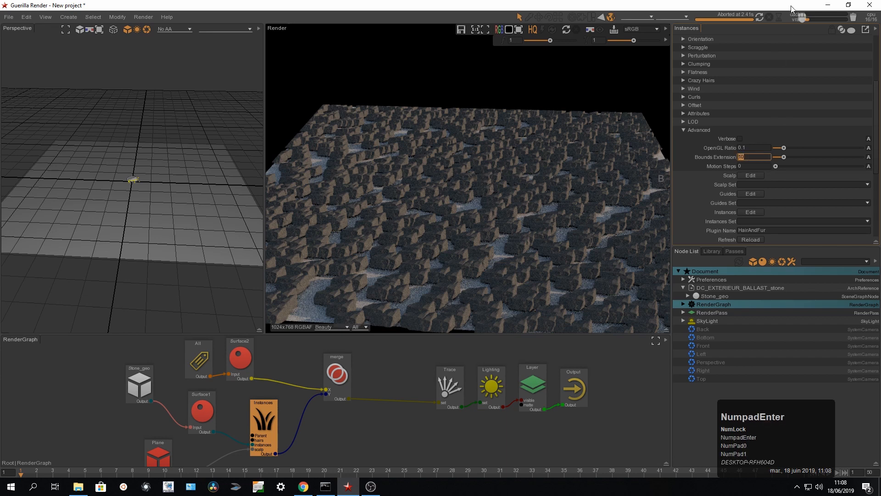
pyautogui.click(769, 17)
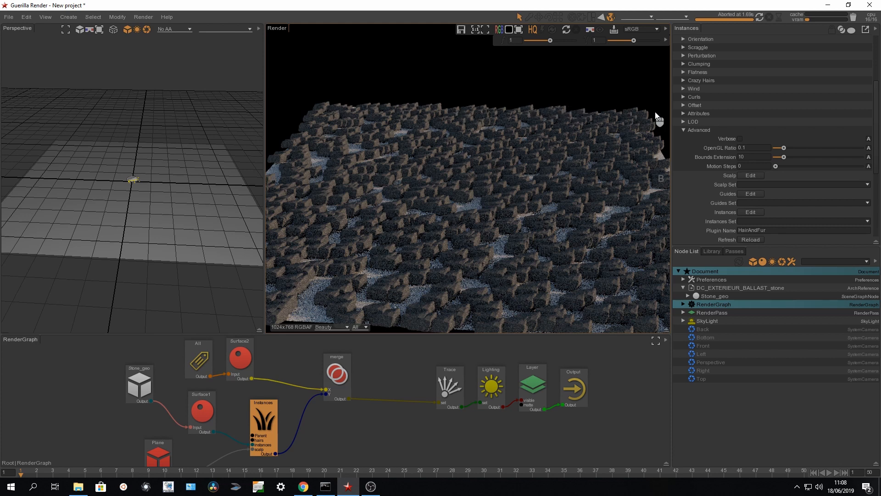
pyautogui.moveTo(342, 443)
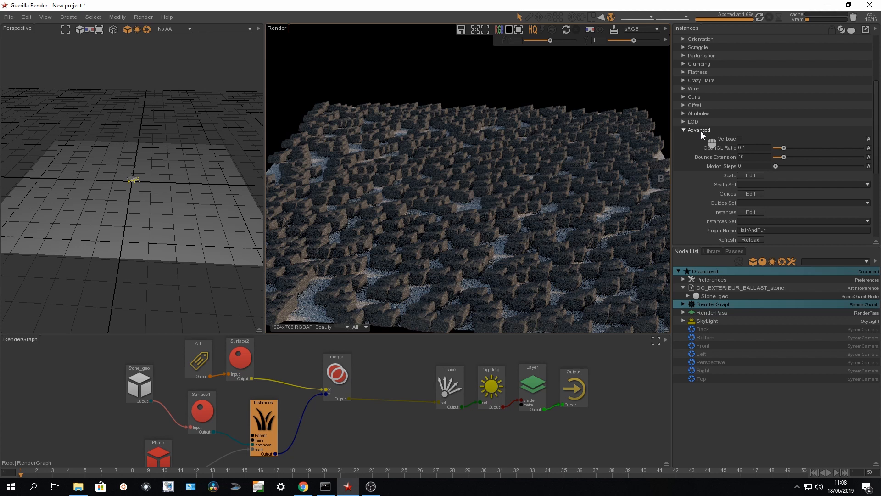
# Step: Set Density Noise to 1 with noise frequency 0 and re-render the patchy stone clusters
pyautogui.scroll(3)
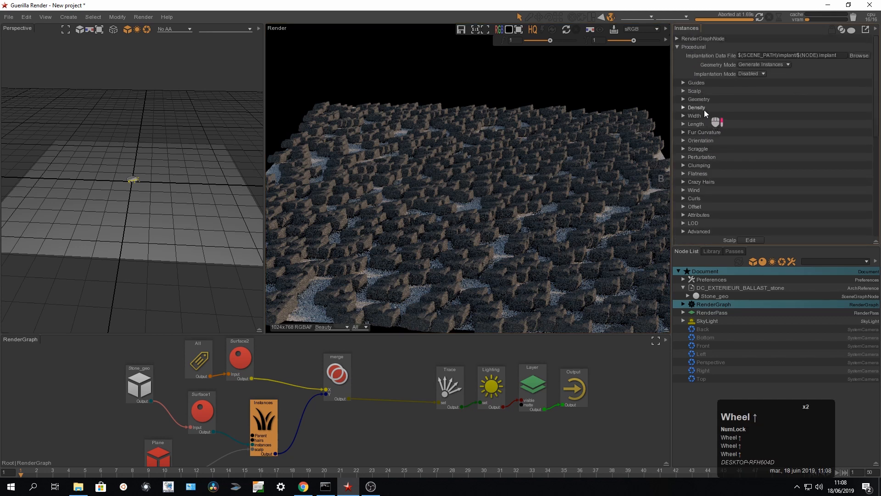
pyautogui.click(684, 108)
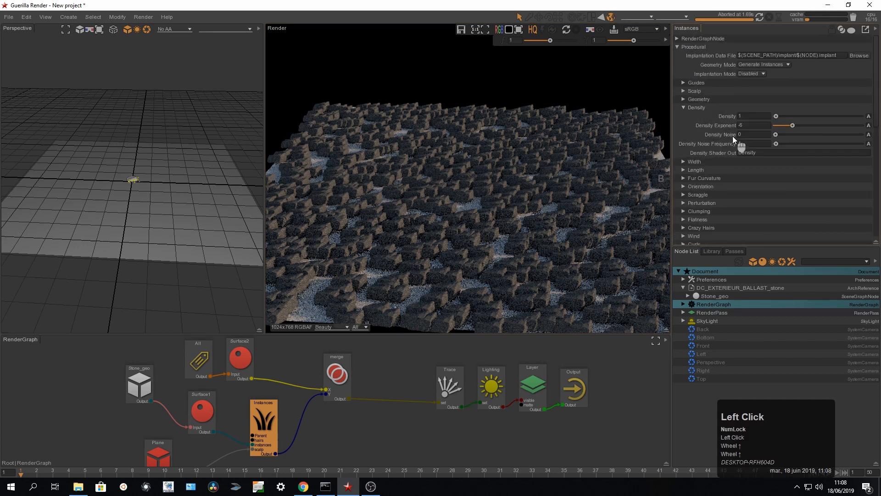
pyautogui.doubleClick(755, 134)
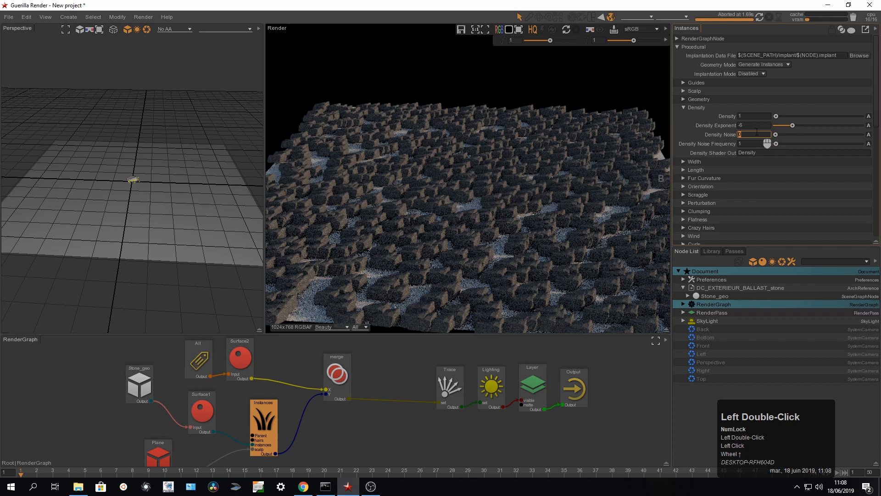
pyautogui.click(770, 16)
pyautogui.write('5')
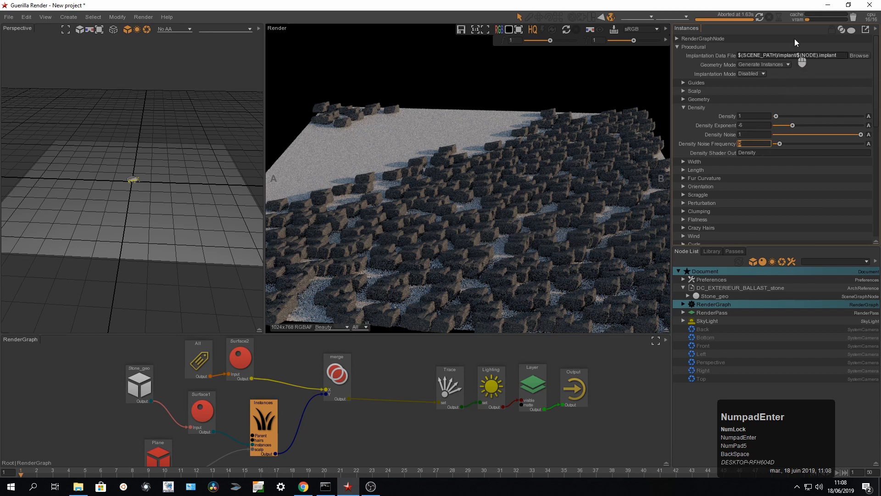
pyautogui.click(759, 16)
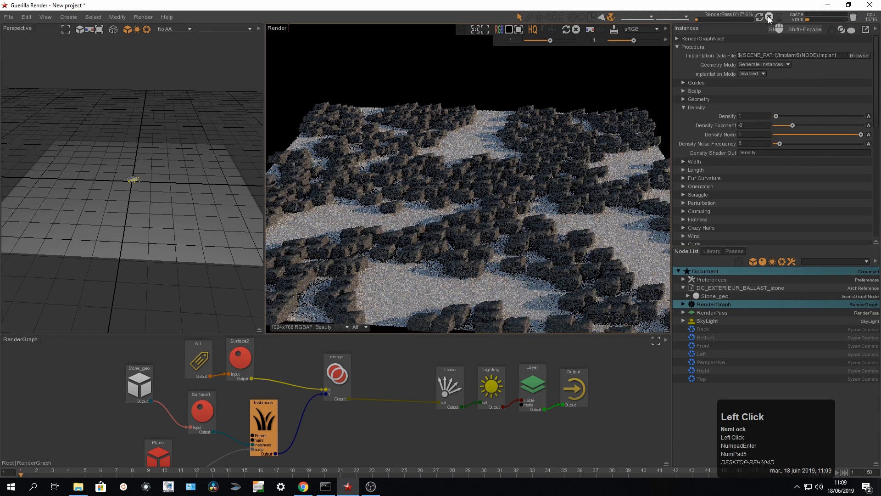
pyautogui.click(769, 18)
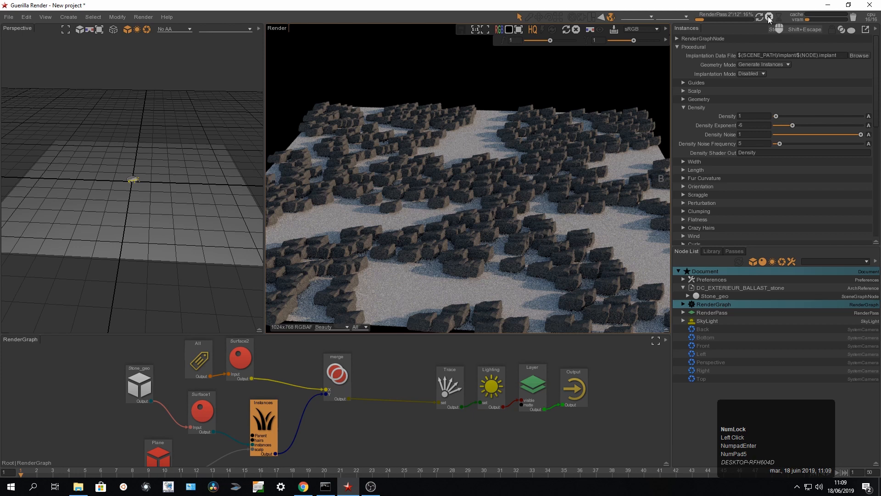
pyautogui.click(769, 16)
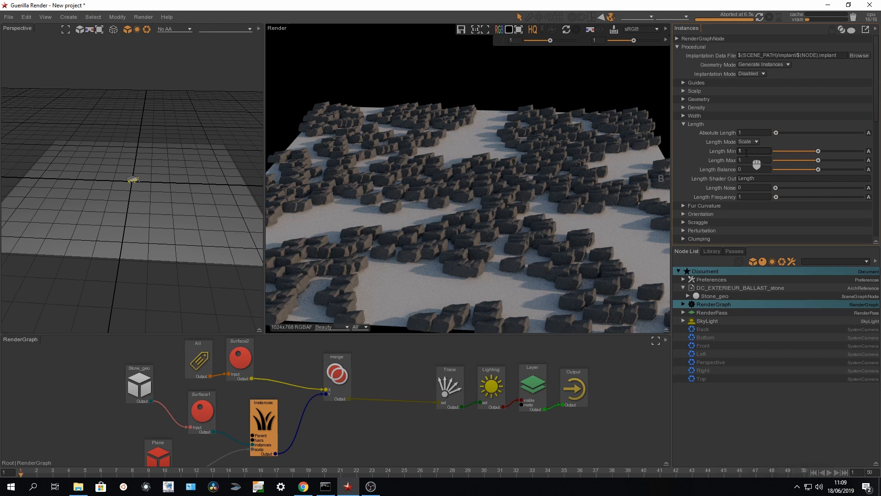
# Step: Set Length Min 0.5, Max 2, Noise 1, Frequency 10 and re-render the mixed-size stones
pyautogui.doubleClick(756, 150)
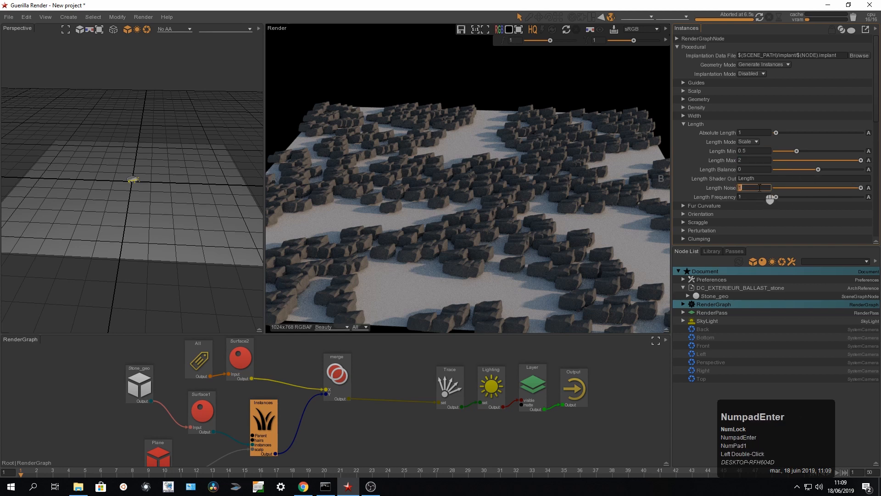
pyautogui.click(769, 17)
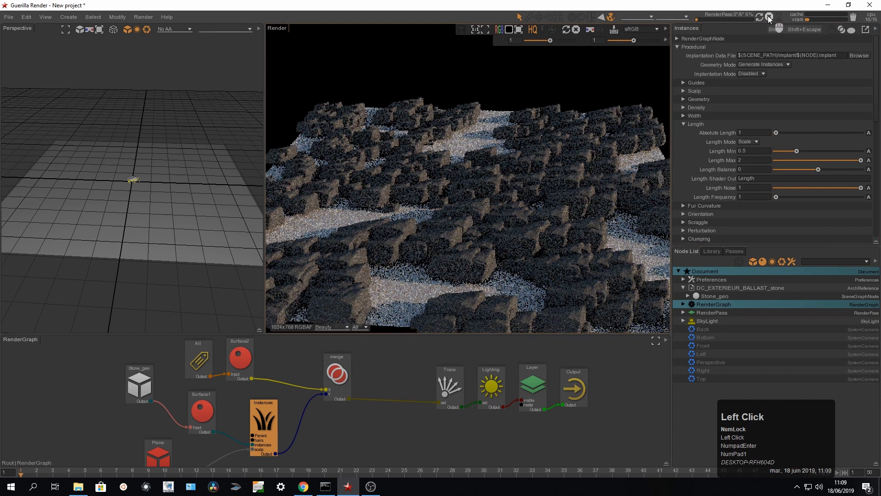
pyautogui.click(769, 17)
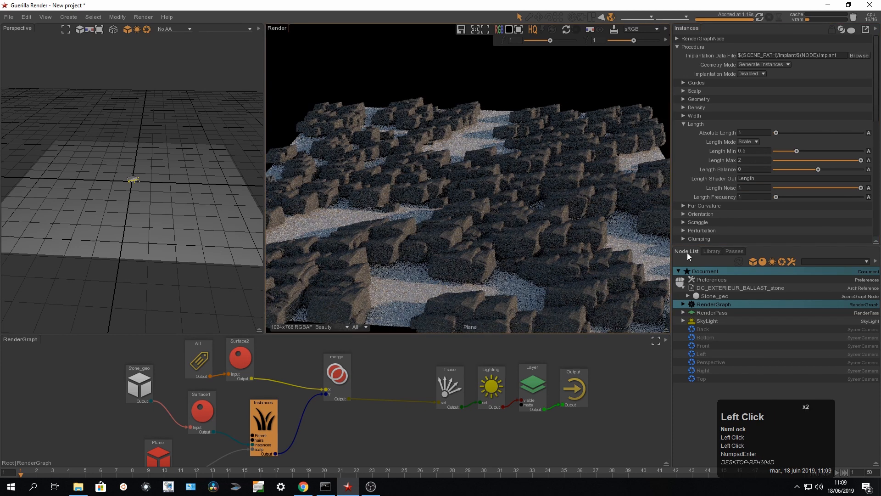
pyautogui.doubleClick(755, 197)
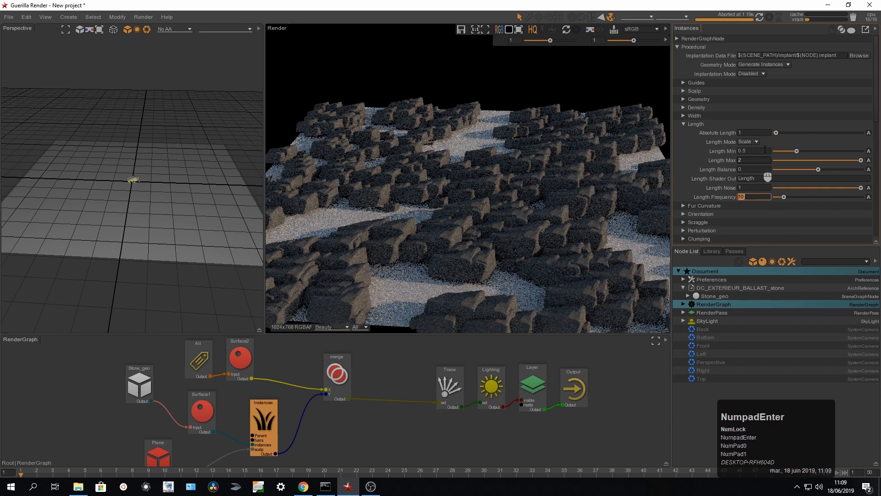
pyautogui.click(759, 17)
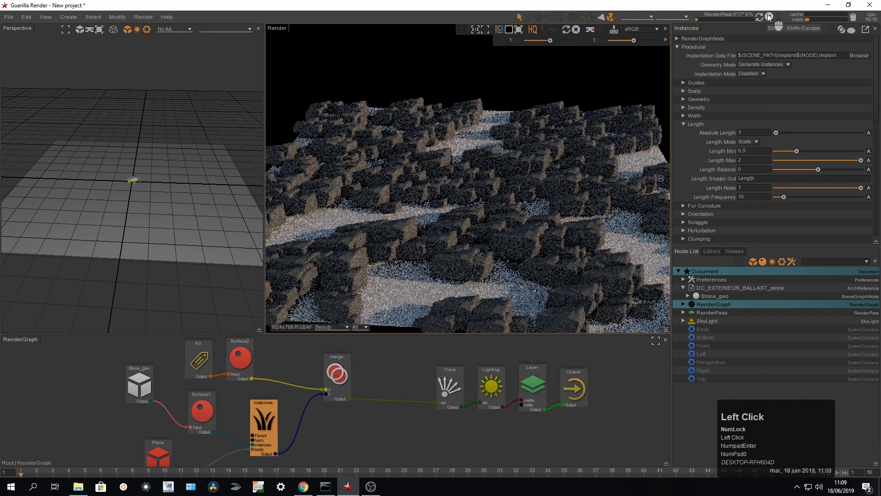
pyautogui.click(759, 16)
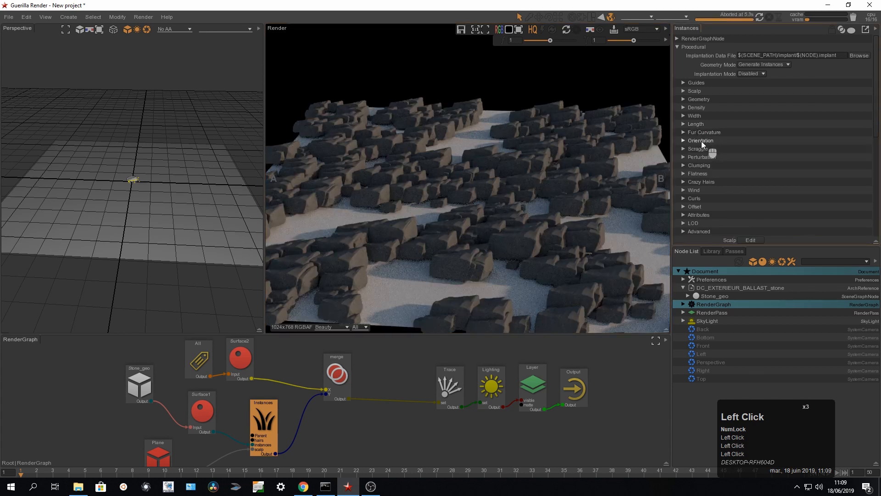
# Step: Set polar 0.5, polar noise 1, noise frequency 4 and re-render the tilted stones
pyautogui.click(683, 139)
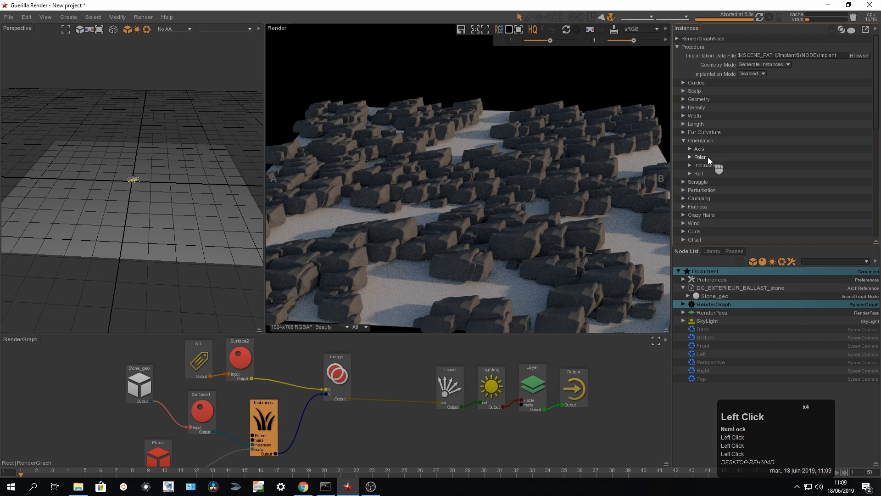
pyautogui.click(689, 157)
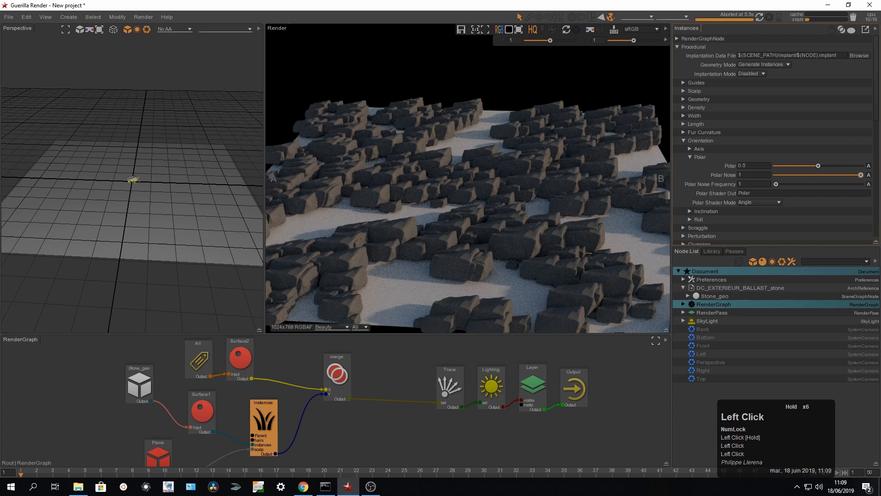
pyautogui.moveTo(697, 192)
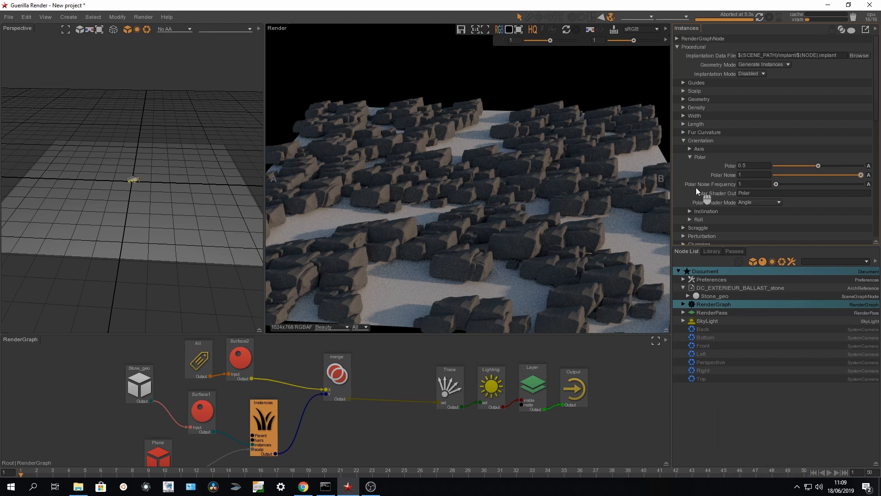
pyautogui.doubleClick(757, 183)
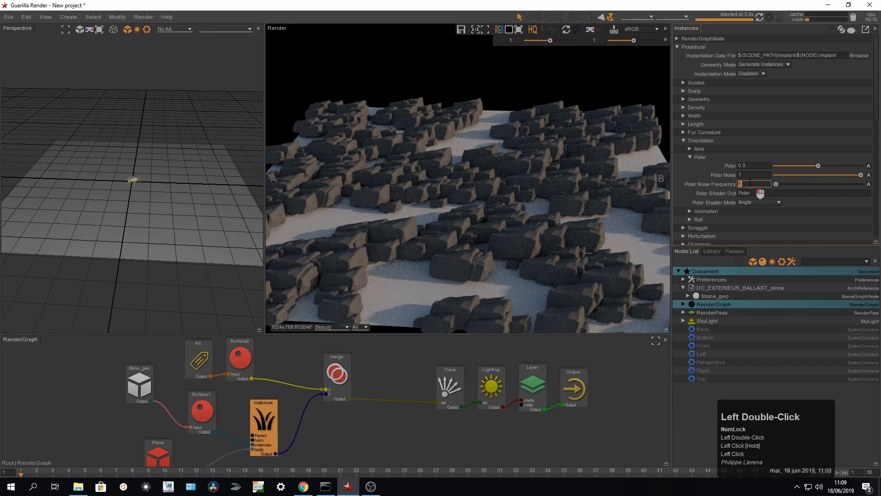
pyautogui.moveTo(737, 175)
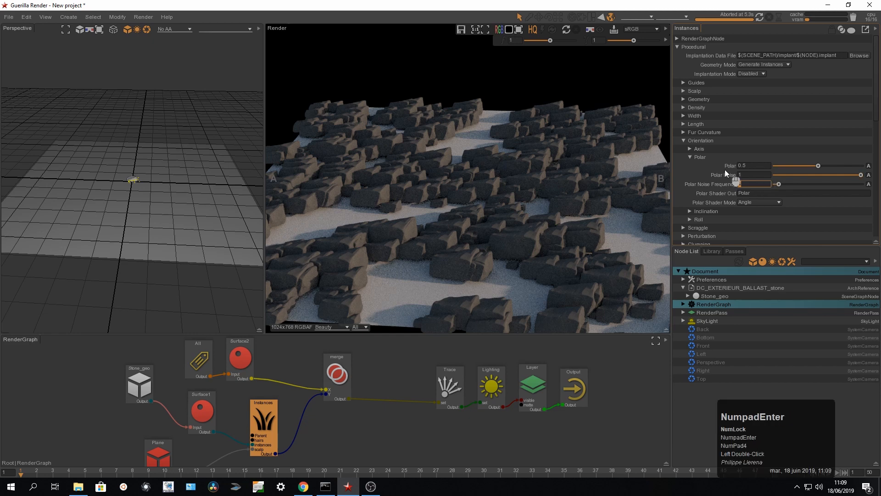
pyautogui.click(760, 16)
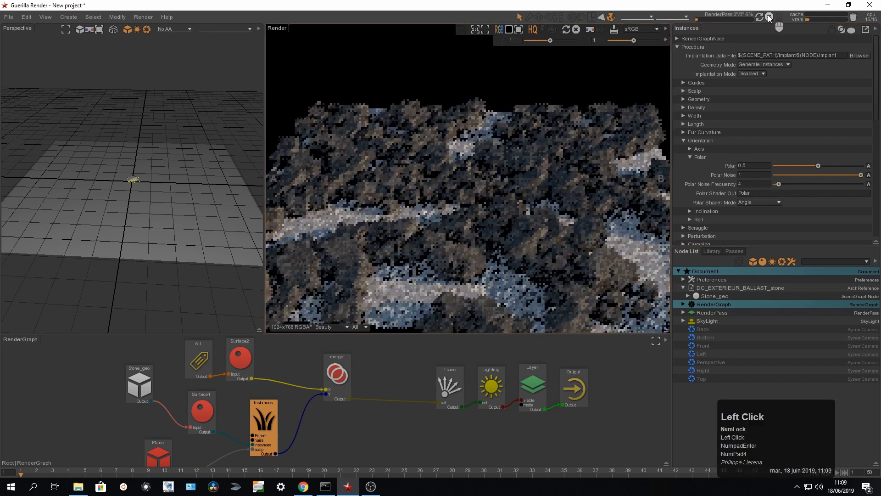
pyautogui.click(770, 17)
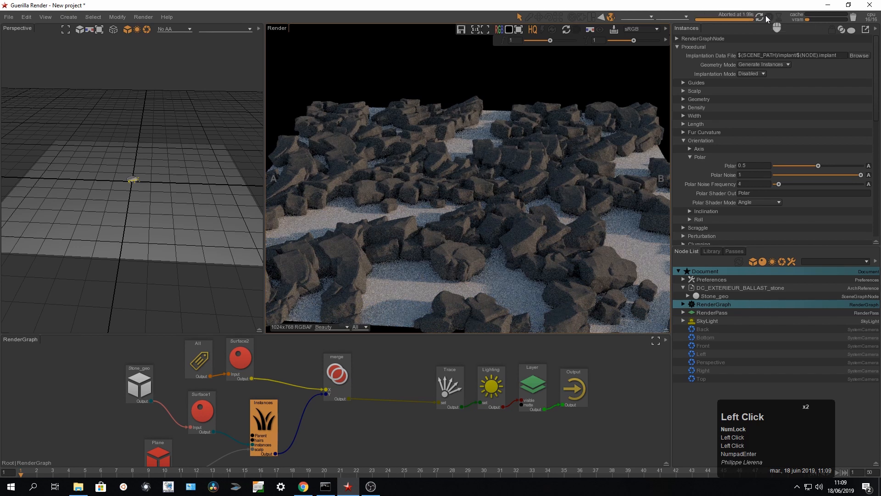
pyautogui.moveTo(320, 352)
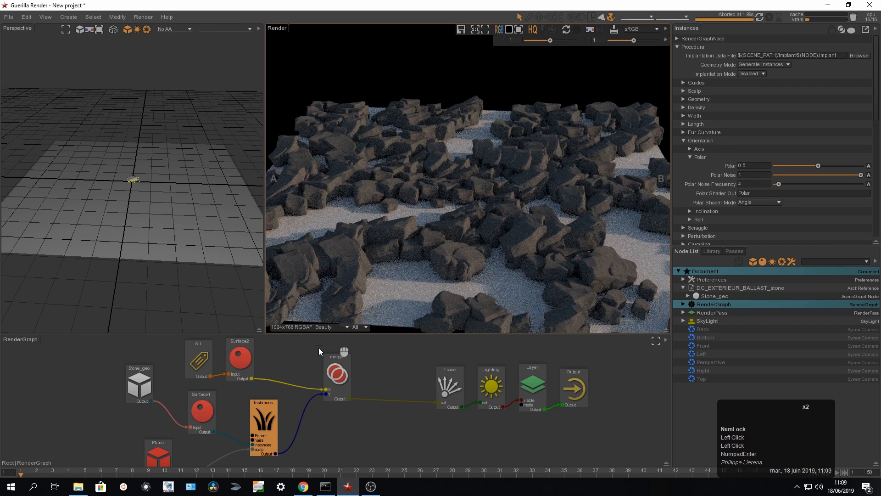
# Step: Set Surface1's Spec 1 layer to 1 with roughness 0.8 and re-render the stones
pyautogui.click(201, 411)
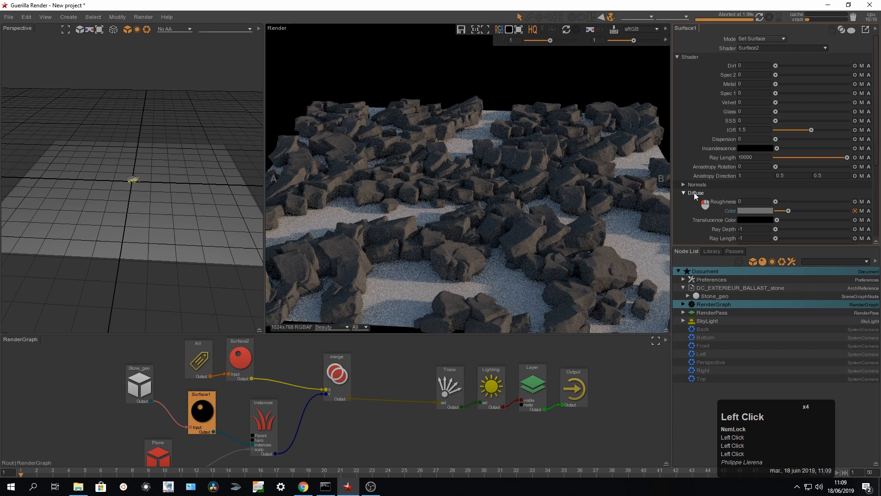
pyautogui.click(683, 192)
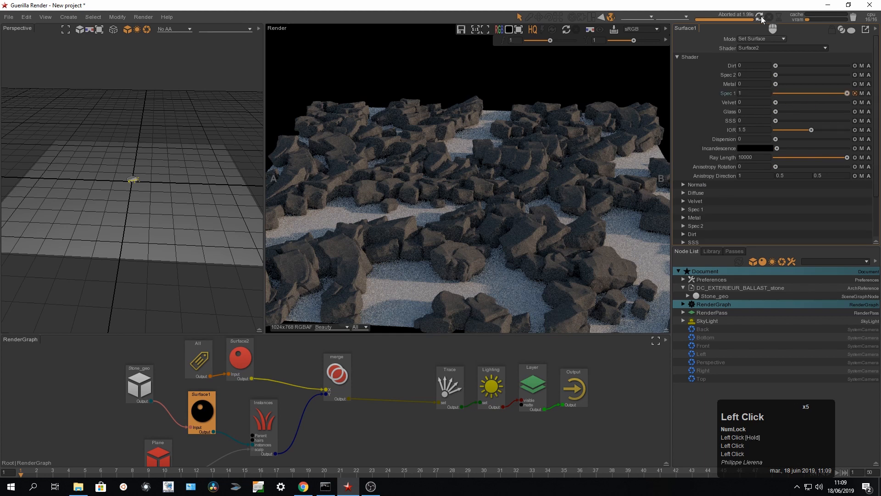
pyautogui.click(759, 17)
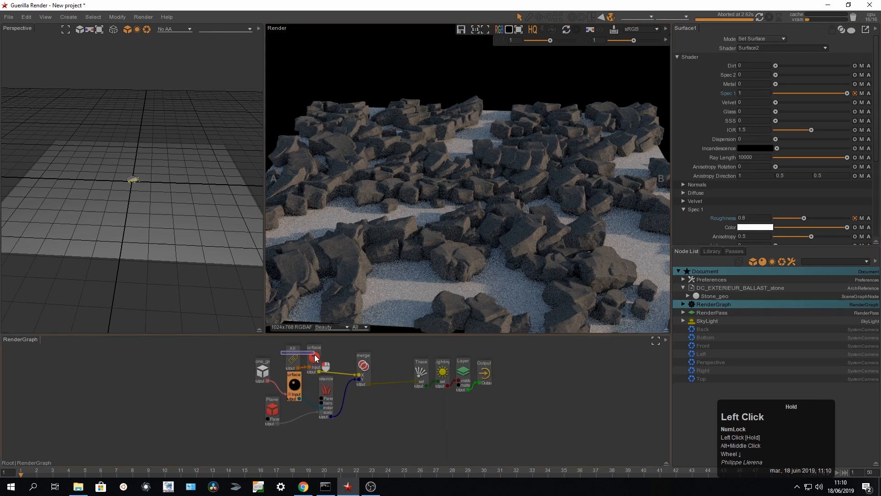
# Step: Delete the Plane and stone Instances nodes from the RenderGraph, then bring up the scene files folder
pyautogui.doubleClick(291, 353)
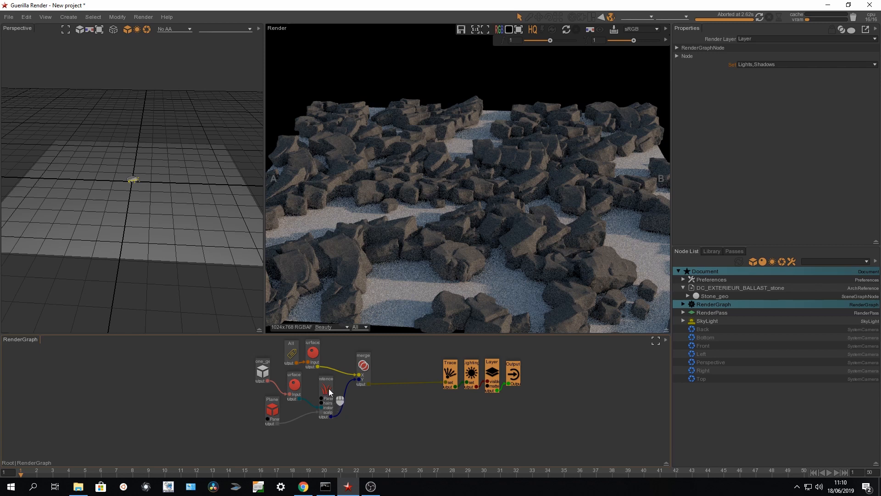
pyautogui.click(326, 396)
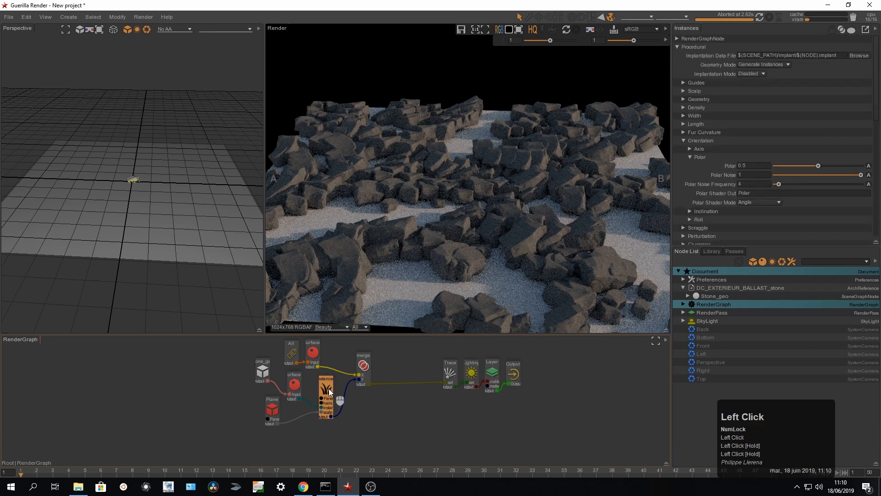
pyautogui.press('Delete')
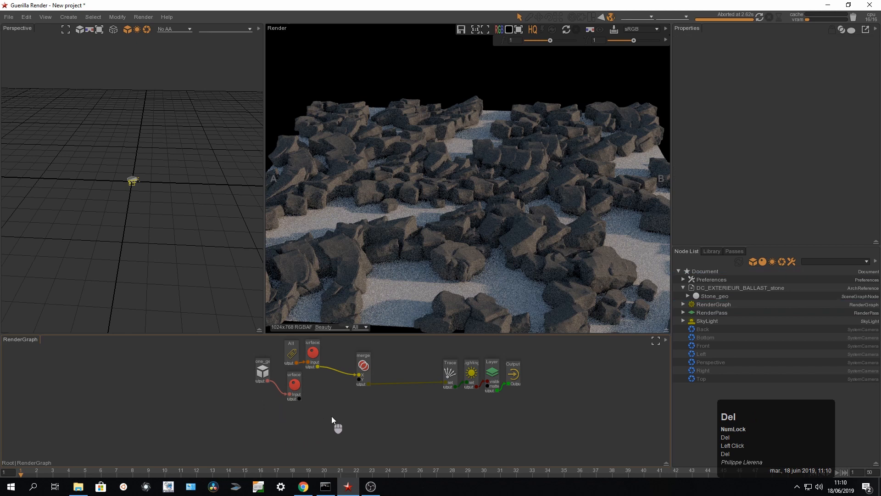
pyautogui.click(78, 487)
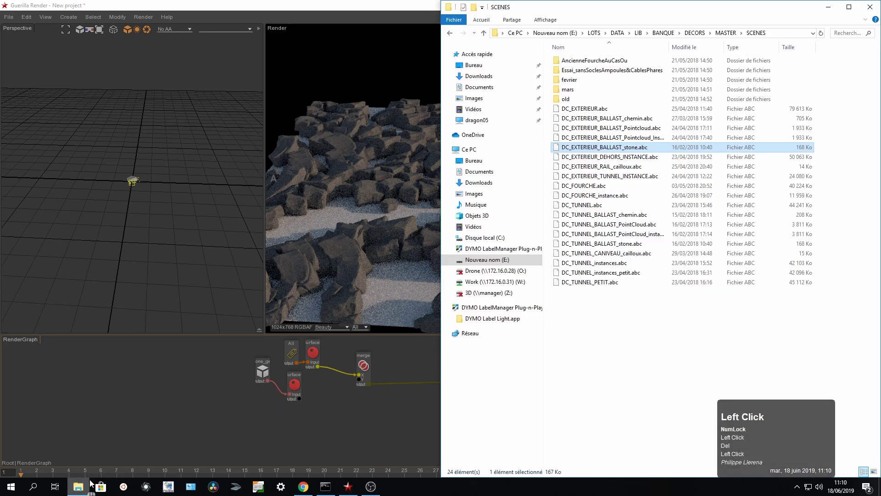
# Step: Reference DC_EXTERIEUR_BALLAST_Pointcloud.abc into the Guerilla scene
pyautogui.click(610, 138)
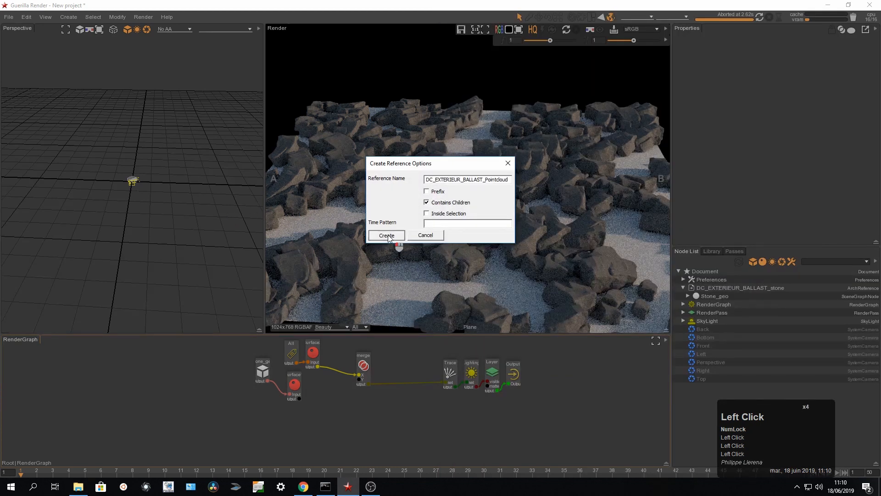
pyautogui.click(387, 235)
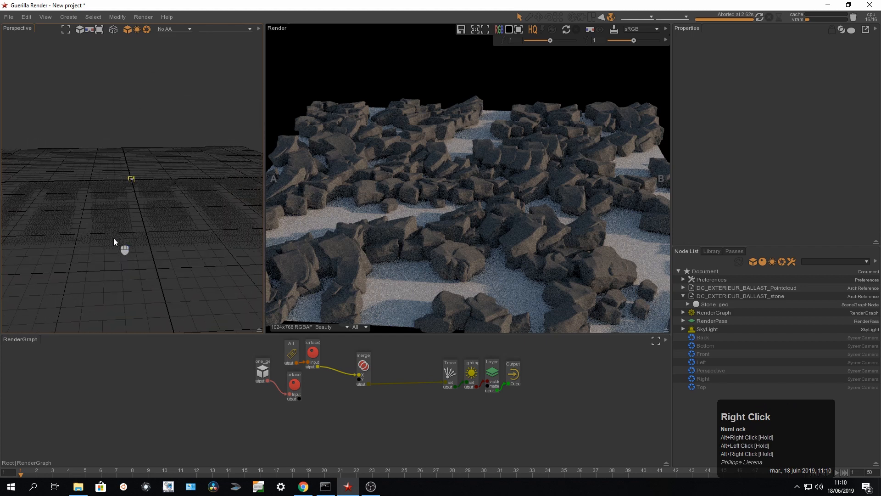
pyautogui.moveTo(457, 332)
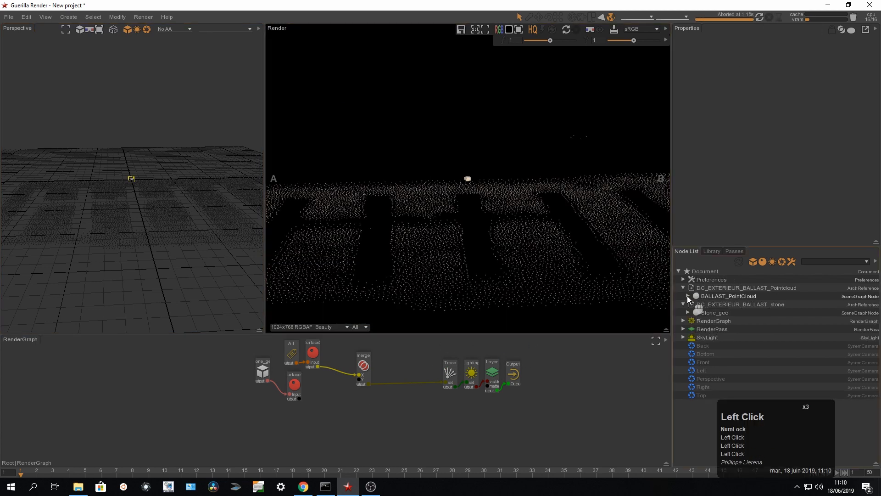
# Step: Set BALLAST_PointCloud particles to Sphere mode with radius 10 and re-render
pyautogui.click(728, 295)
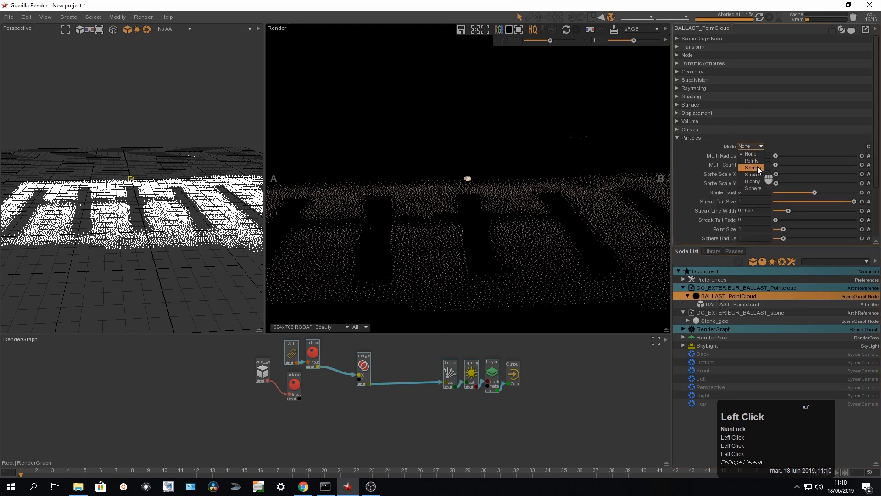
pyautogui.moveTo(753, 181)
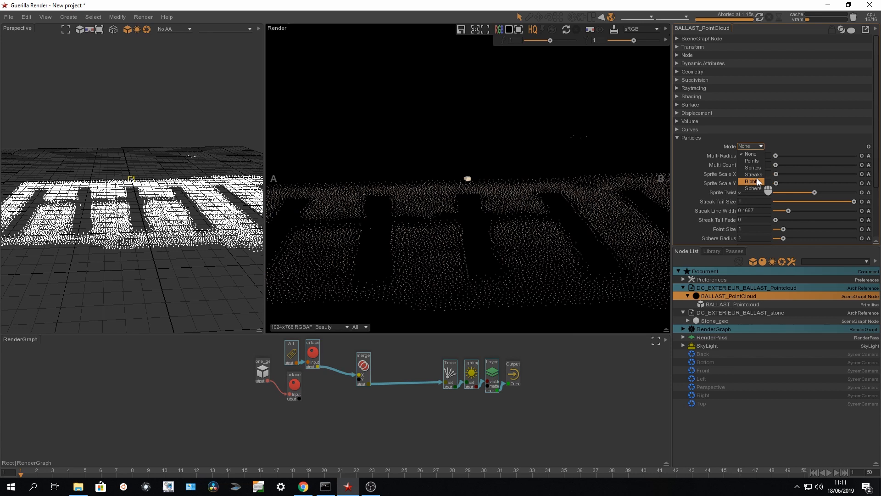
pyautogui.click(753, 188)
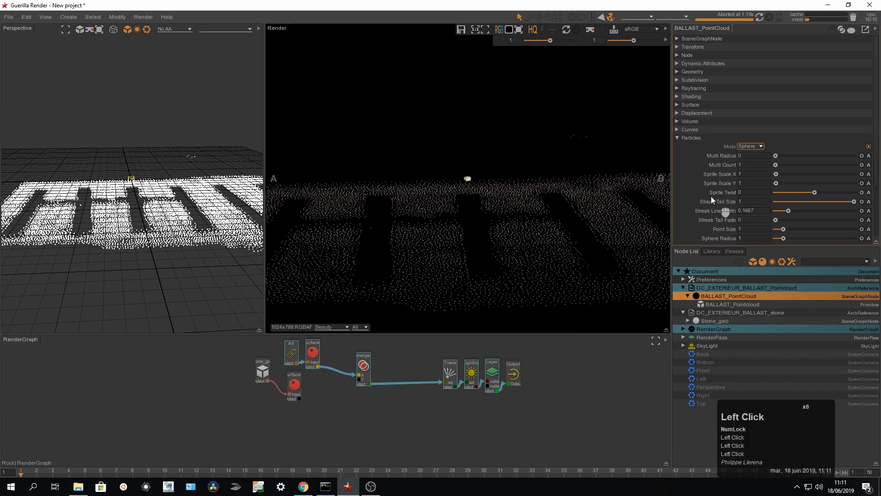
pyautogui.scroll(-3)
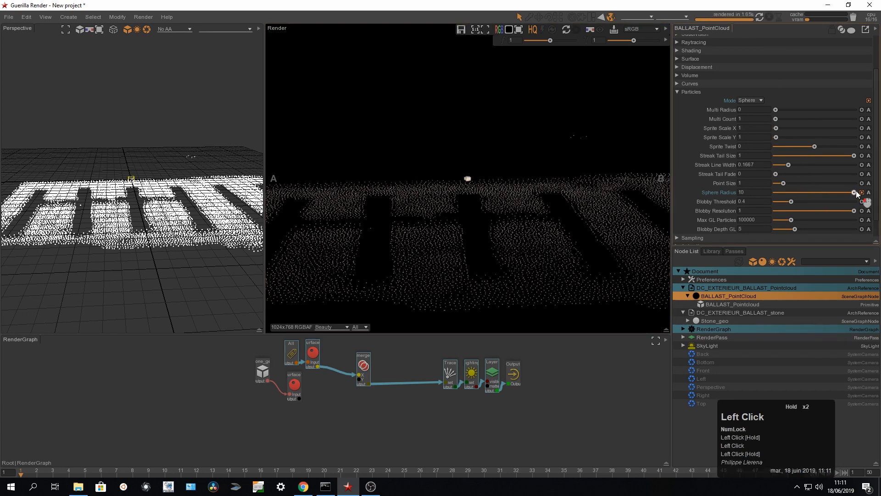
pyautogui.click(770, 17)
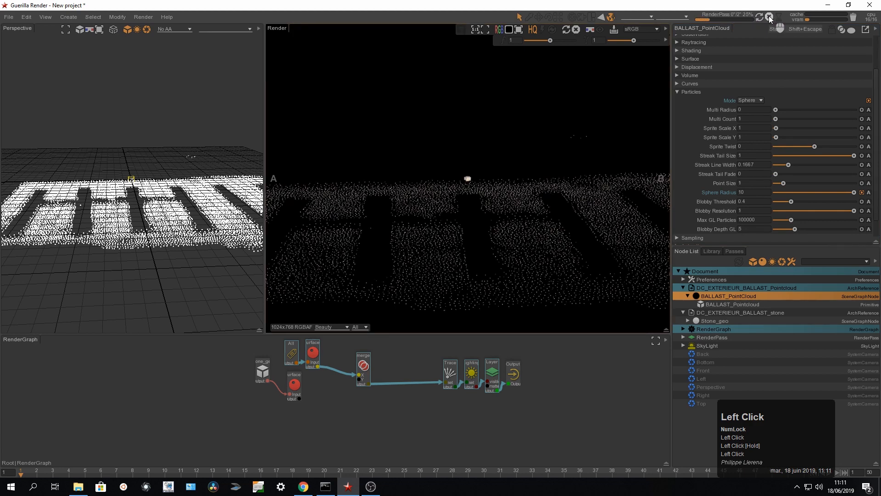
pyautogui.click(770, 17)
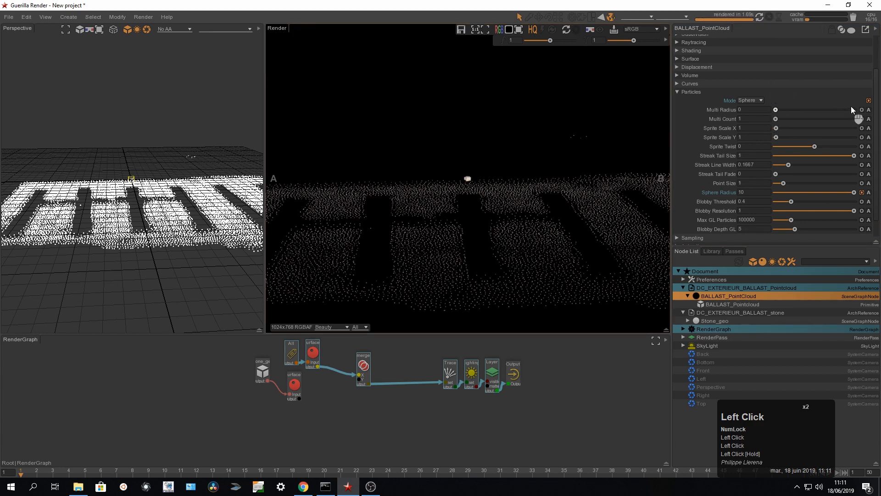
pyautogui.click(750, 100)
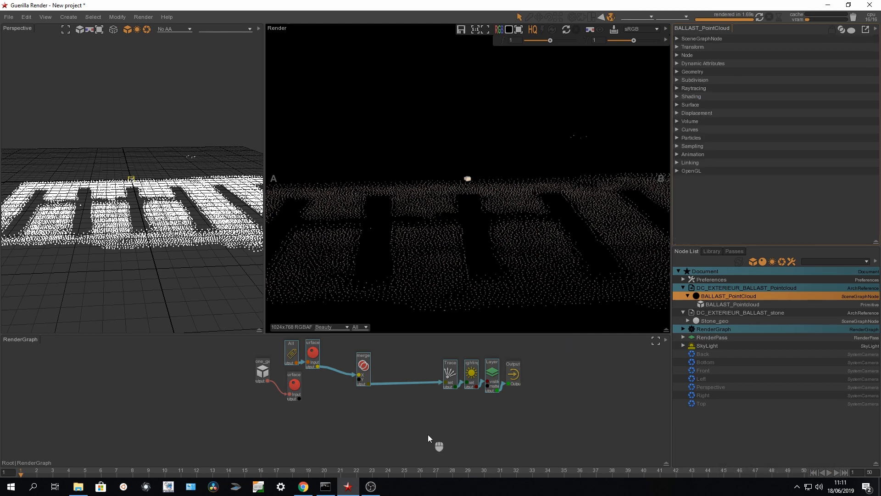
pyautogui.moveTo(340, 415)
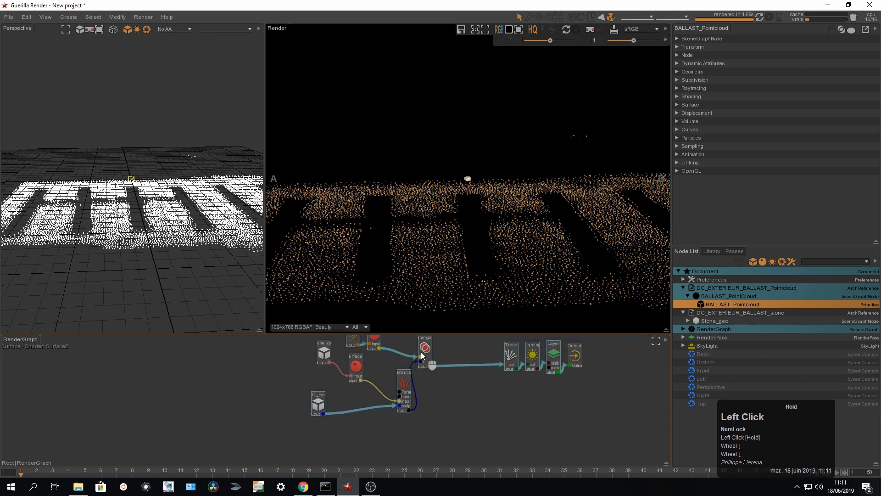
# Step: Connect the stone Instances node into the merge and re-render the instanced stones
pyautogui.click(456, 357)
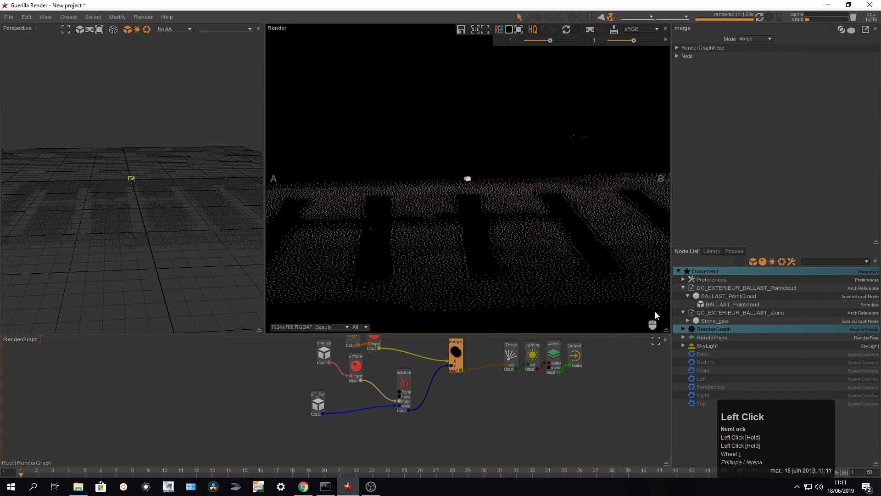
pyautogui.click(770, 16)
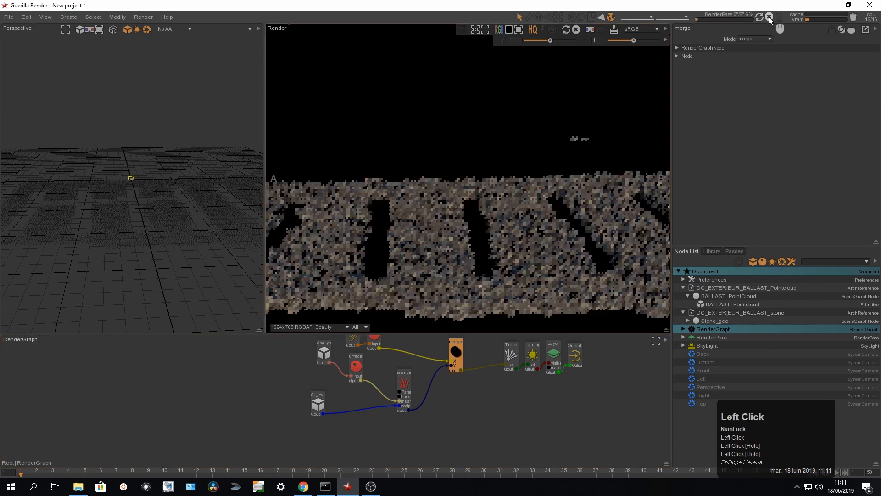
pyautogui.click(769, 18)
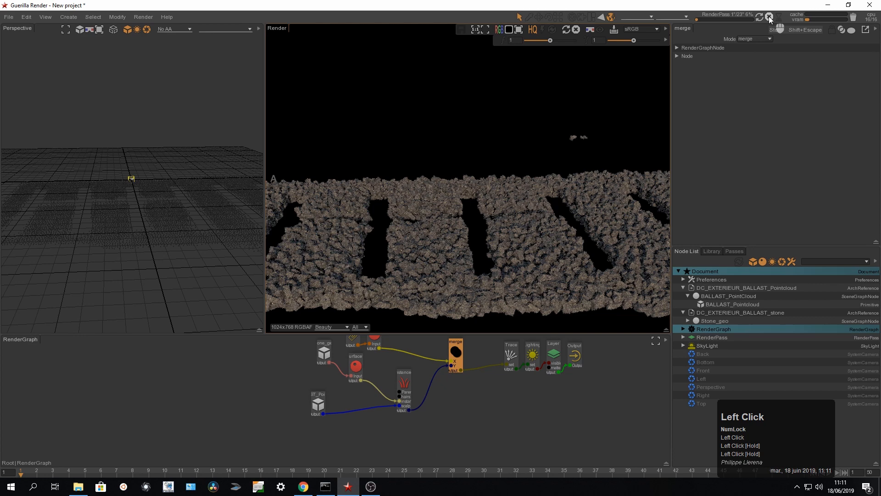
# Step: Let the stone-instanced render complete into the final ballast image
pyautogui.click(770, 17)
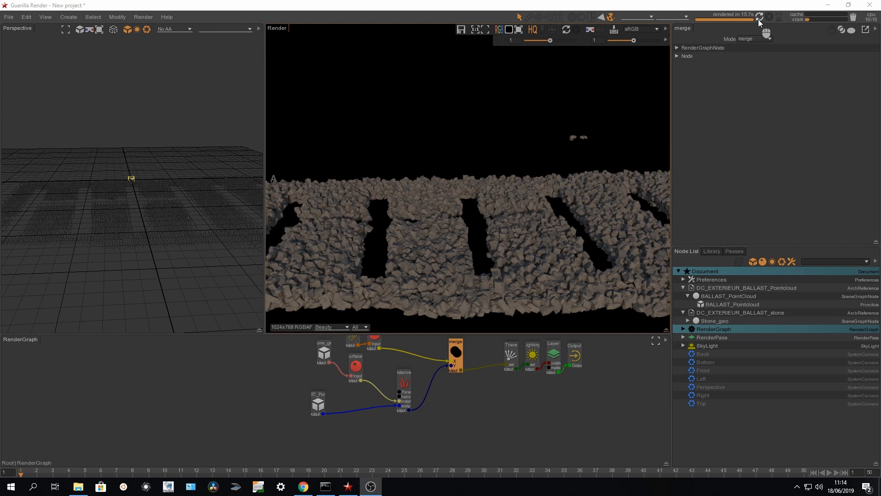
pyautogui.moveTo(441, 370)
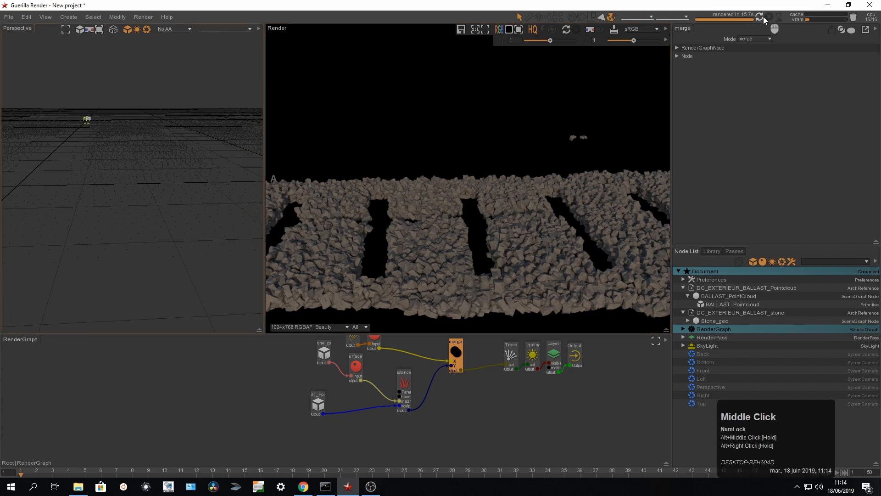
# Step: Render a ground-level close-up of the stones, abort it at 5.7 s, and return to the scene folder
pyautogui.click(759, 15)
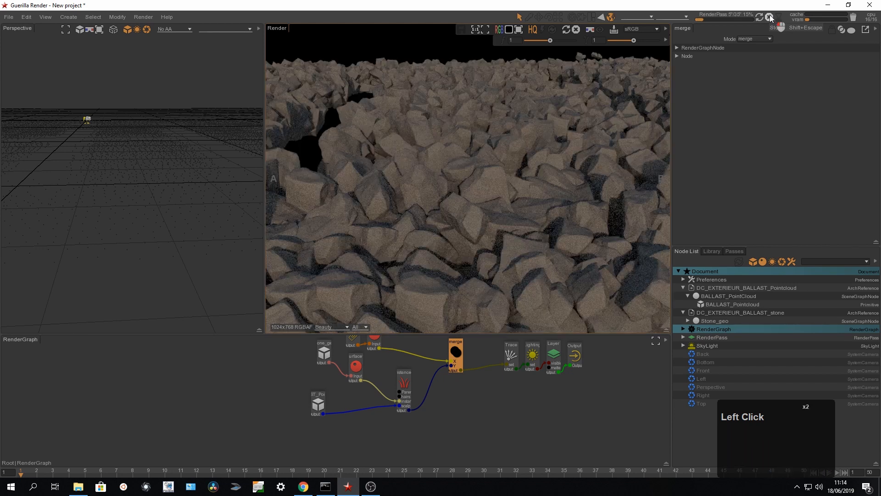
pyautogui.click(770, 16)
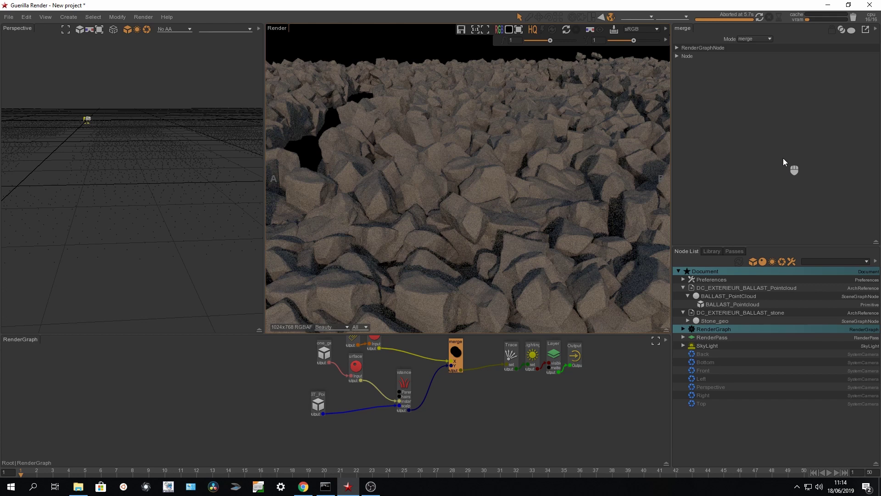
pyautogui.click(77, 486)
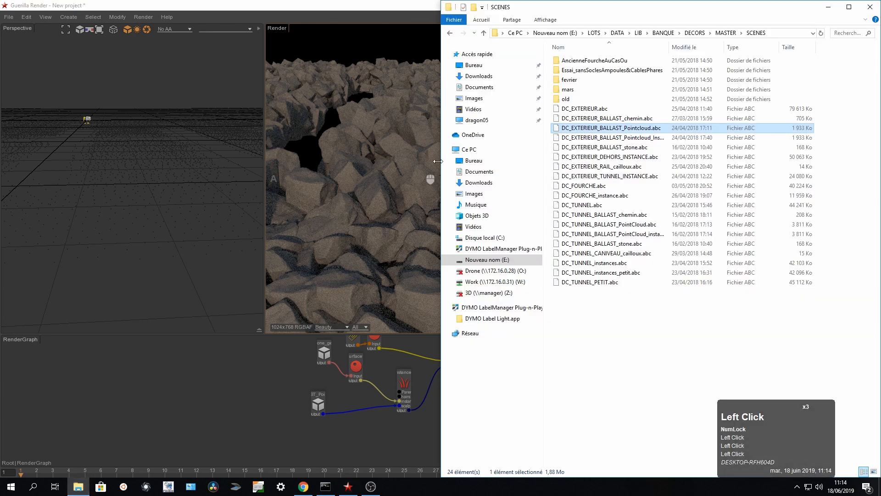
pyautogui.moveTo(628, 99)
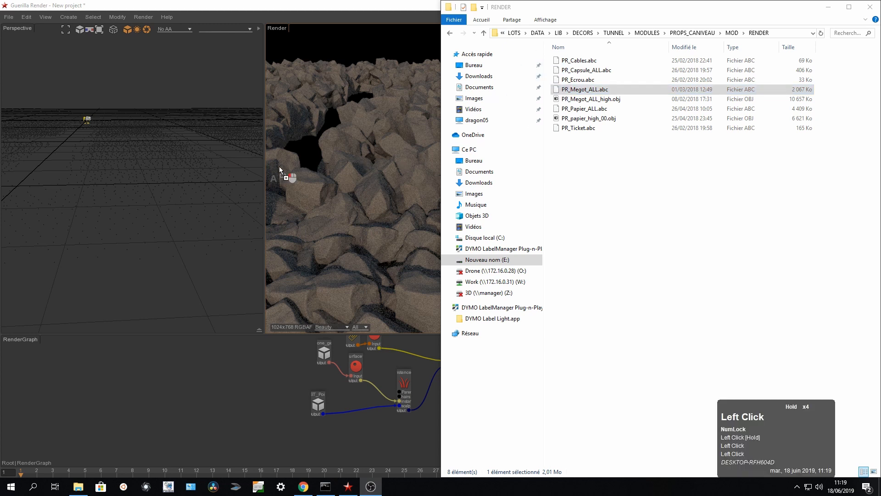
pyautogui.moveTo(219, 179)
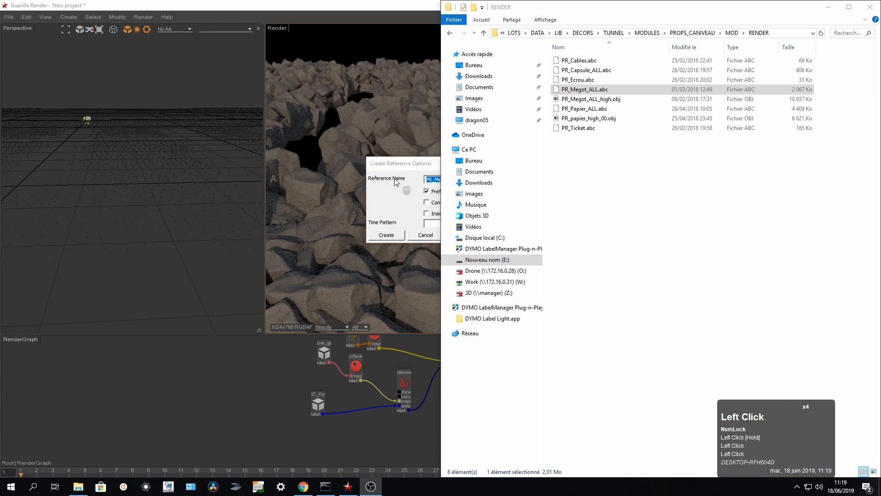
# Step: Reference PR_Megot_ALL.abc from the tunnel props RENDER folder into the scene
pyautogui.click(386, 235)
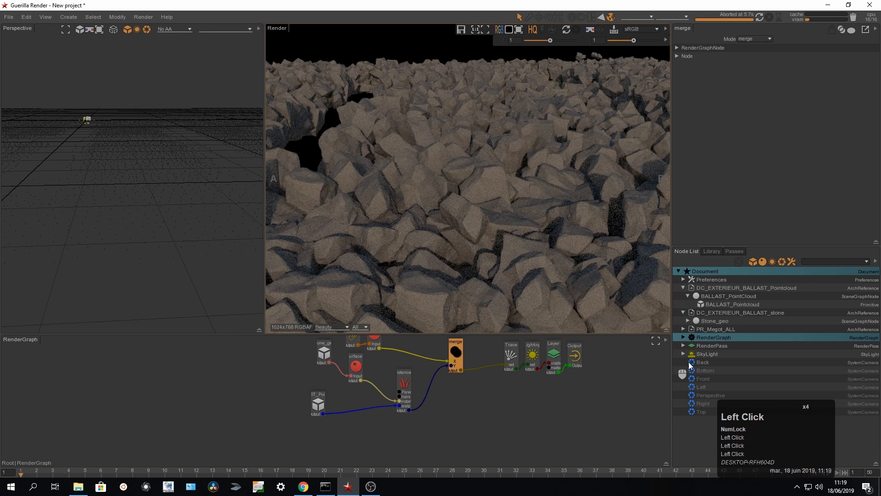
# Step: Expand PR_Megot_ALL's MEGOTS_GEOM, hide Stone_geo, and list the MEGOT_A to MEGOT_E pieces
pyautogui.click(683, 288)
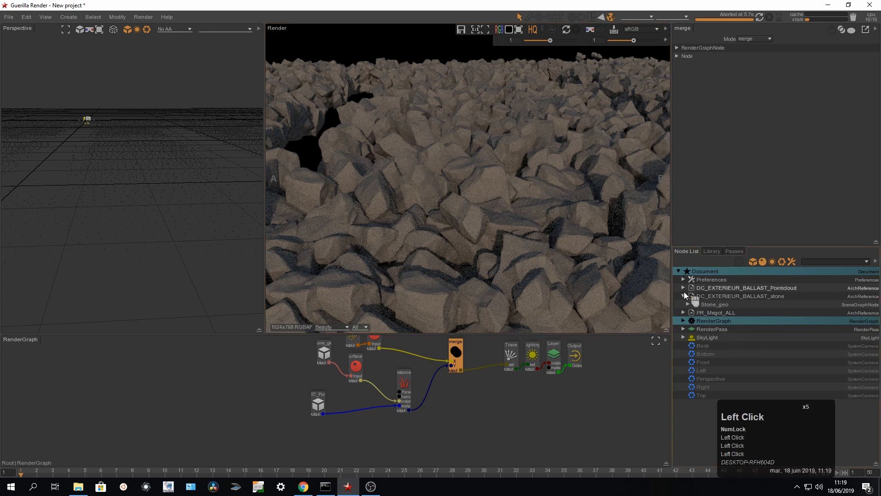
pyautogui.click(723, 320)
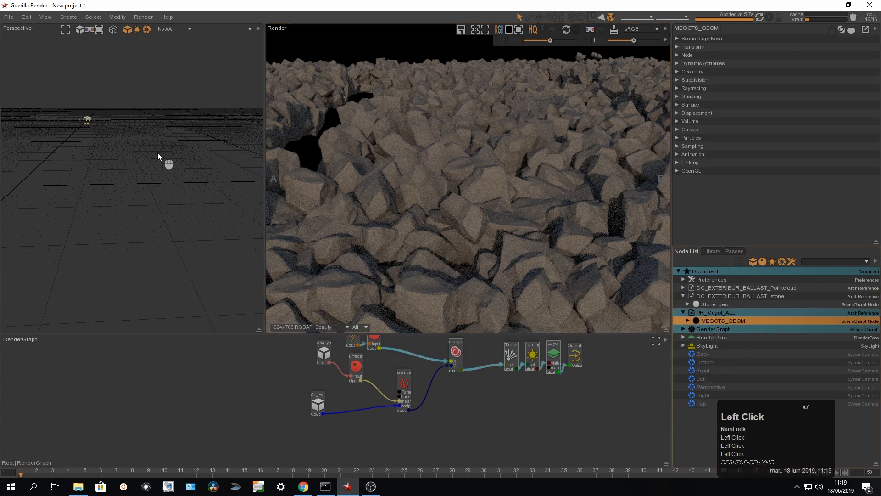
pyautogui.click(66, 82)
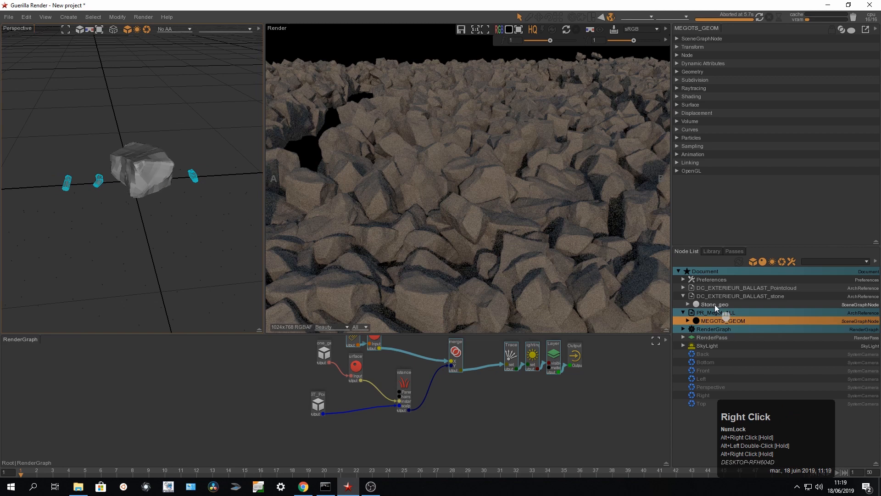
pyautogui.click(715, 304)
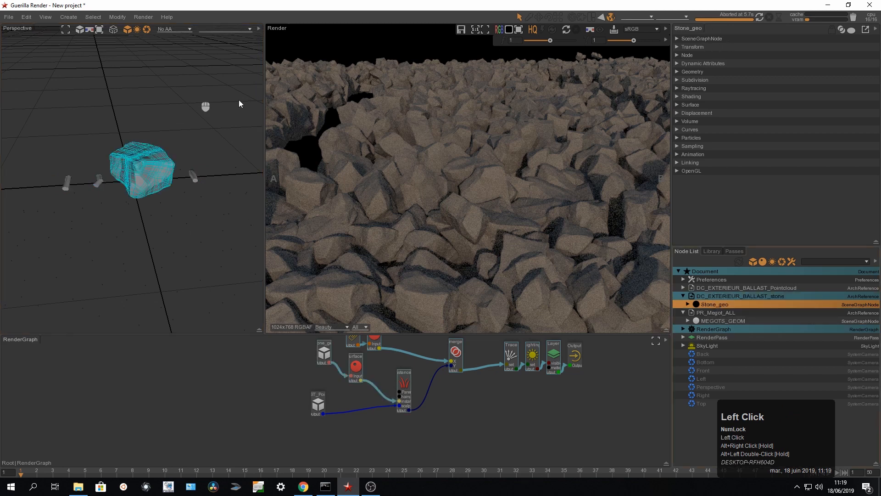
pyautogui.click(723, 320)
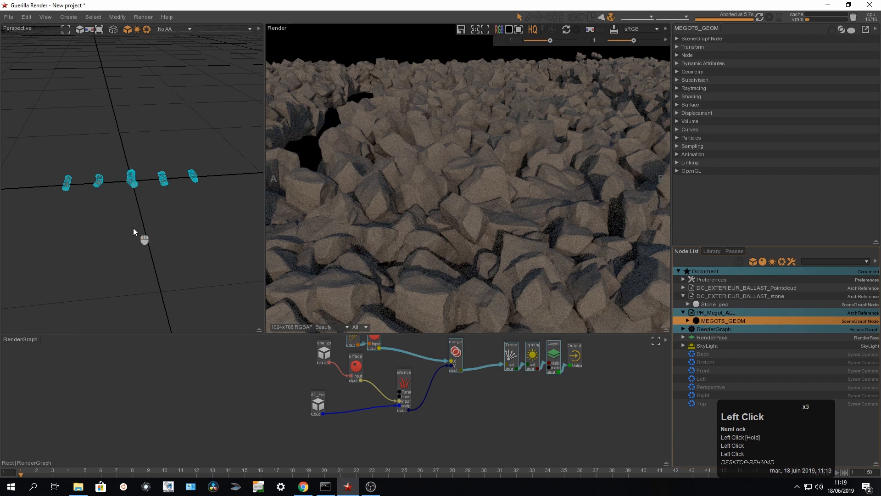
pyautogui.moveTo(180, 184)
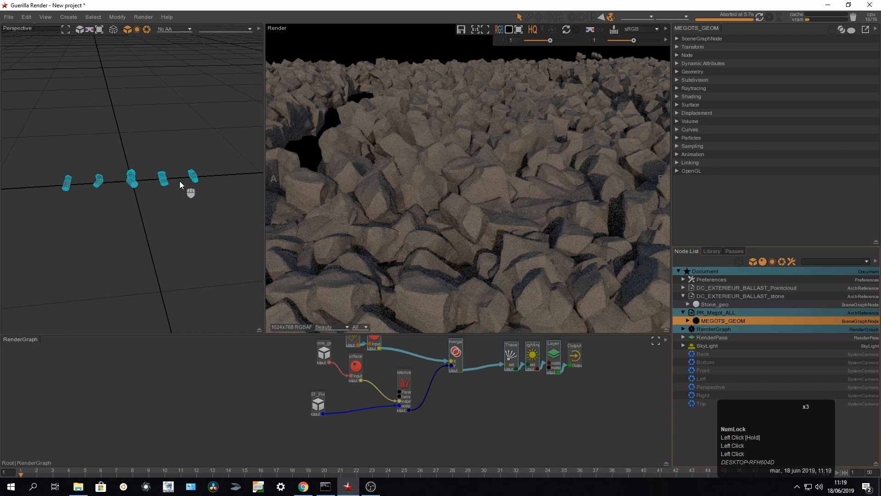
pyautogui.press('space')
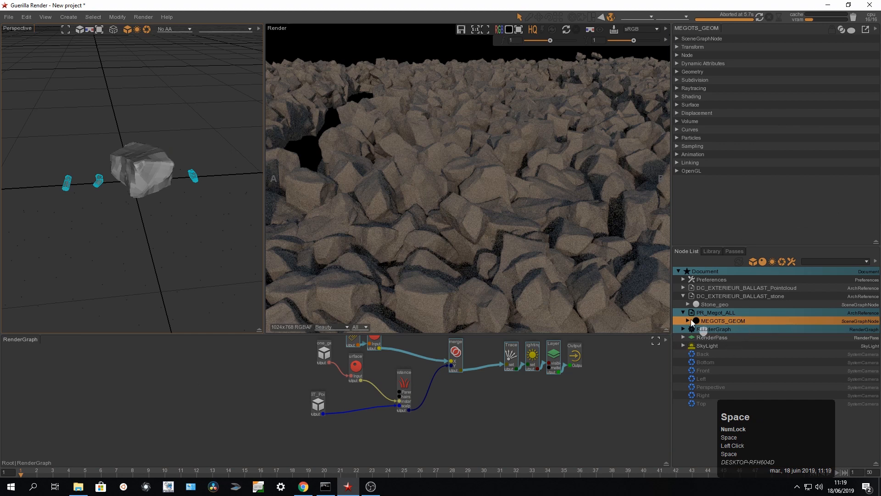
pyautogui.click(690, 320)
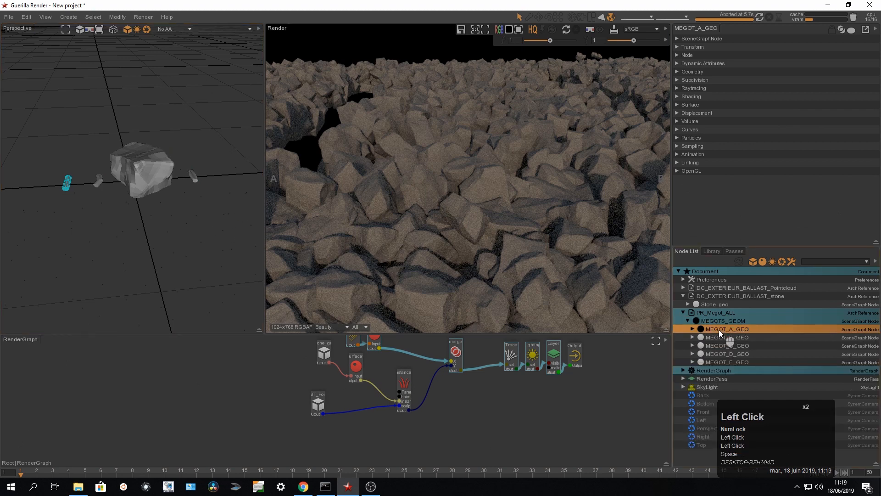
# Step: Add an ObjectName string dynamic attribute to MEGOT_A_GEO through MEGOT_E_GEO
pyautogui.click(725, 361)
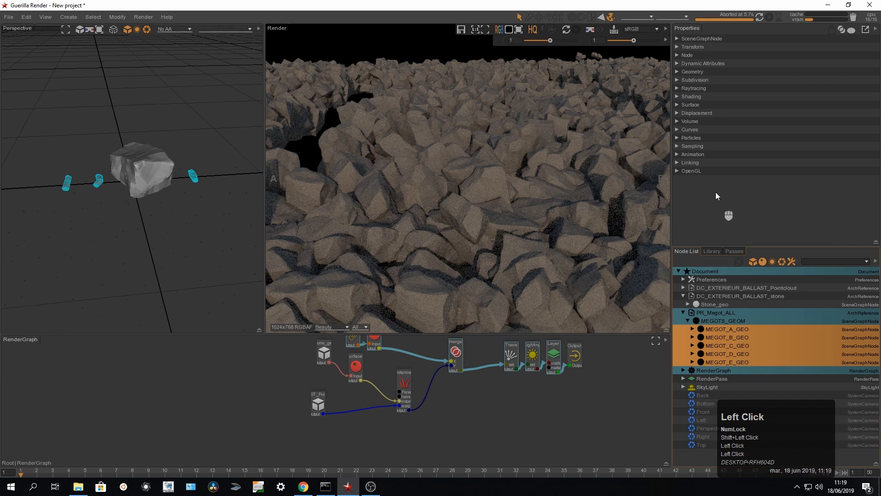
pyautogui.click(702, 63)
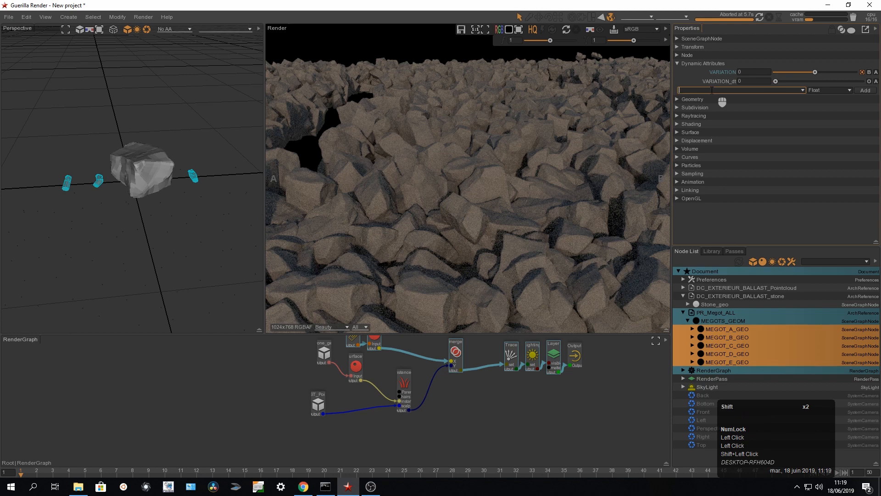
pyautogui.write('ObjectNazm')
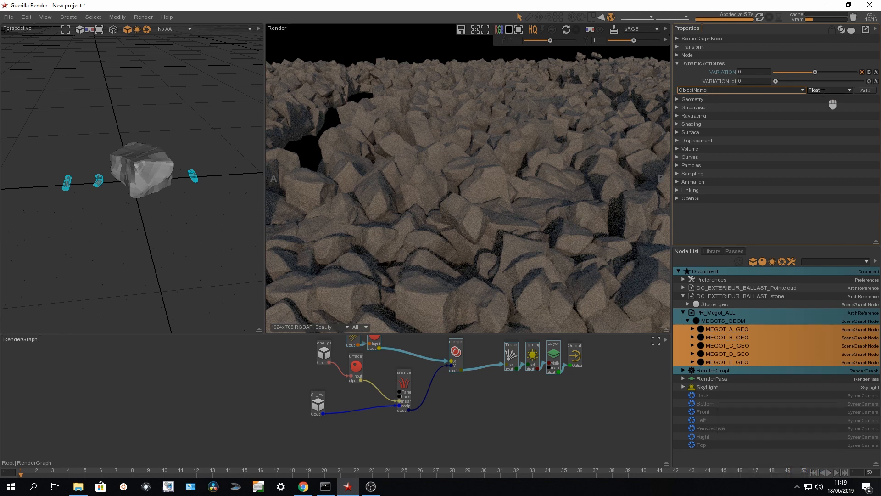
pyautogui.click(831, 90)
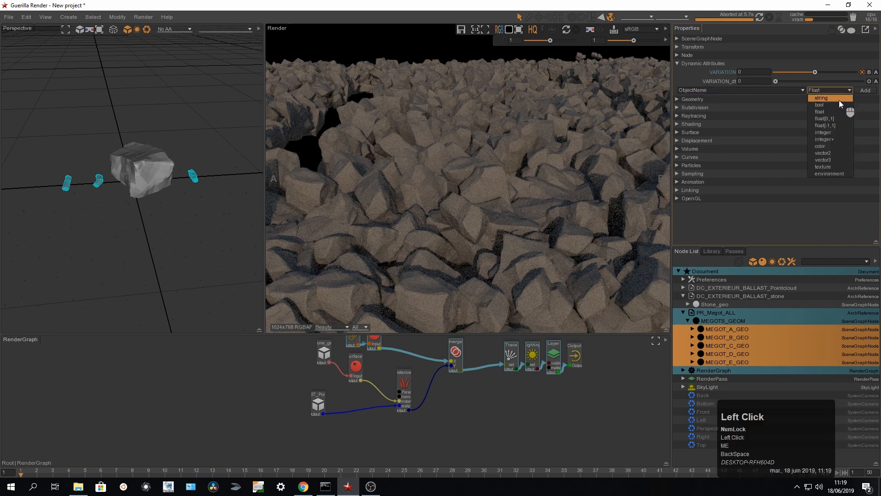
pyautogui.click(821, 98)
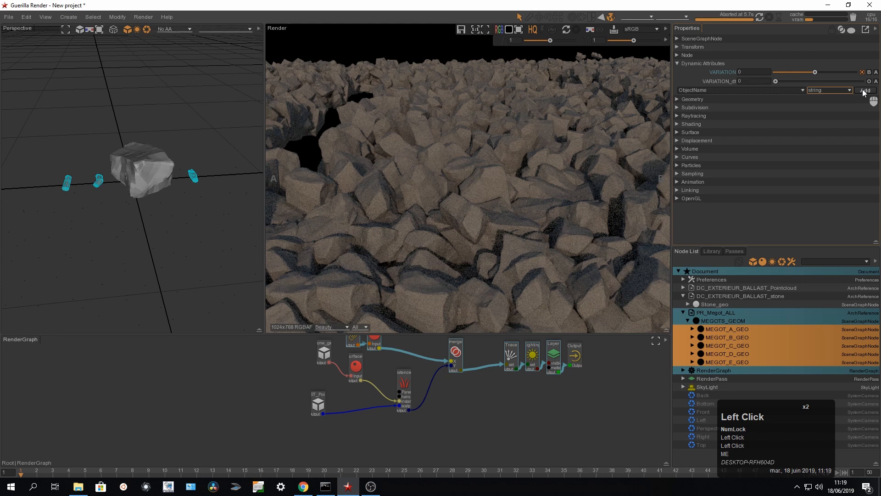
pyautogui.click(866, 91)
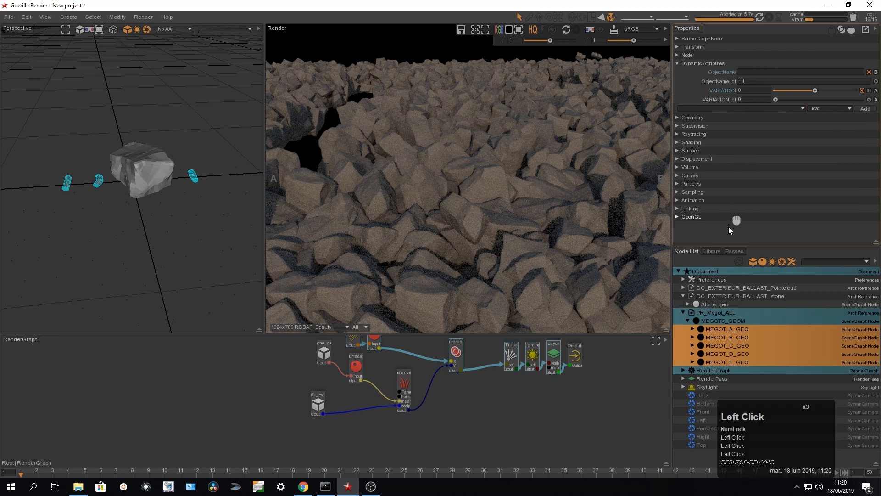
pyautogui.click(727, 328)
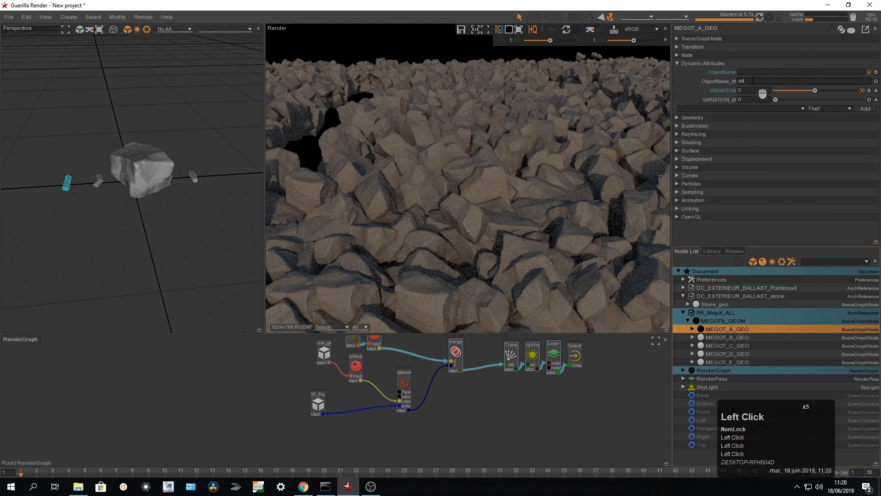
# Step: Set ObjectName to B, C, D, E and A on MEGOT_B through MEGOT_E and MEGOT_A geometries
pyautogui.click(800, 72)
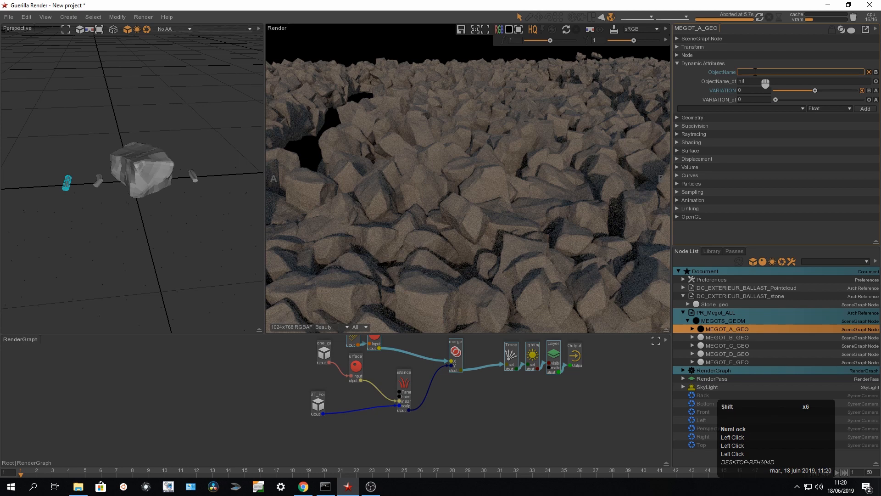
pyautogui.click(727, 337)
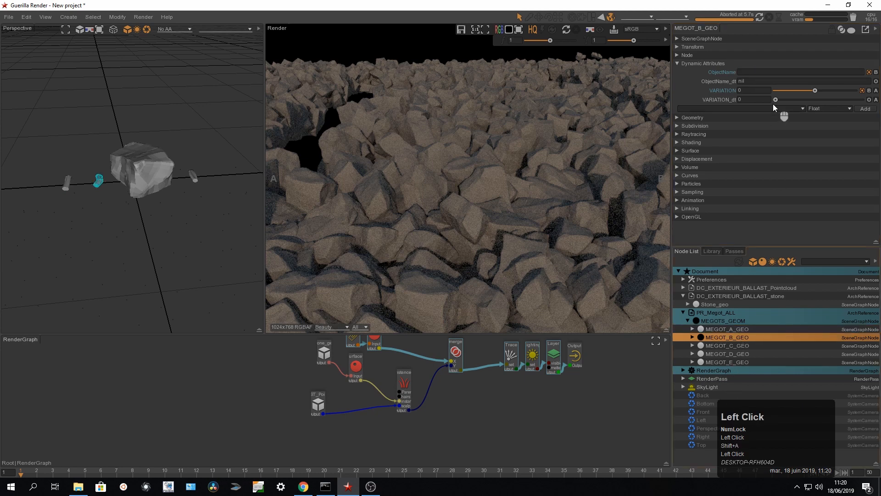
pyautogui.write('B')
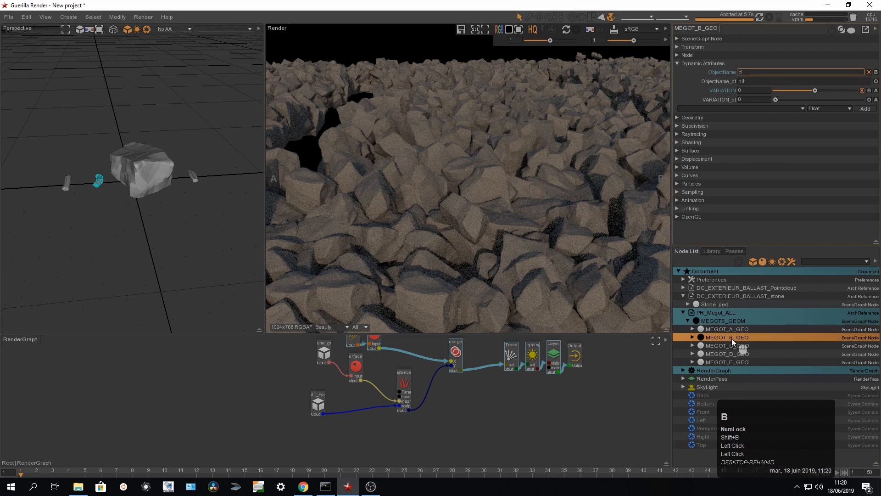
pyautogui.click(727, 345)
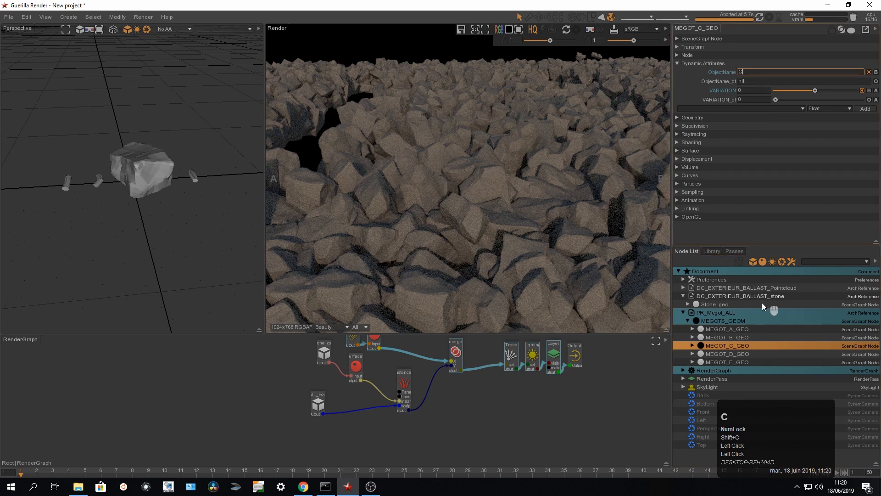
pyautogui.click(725, 354)
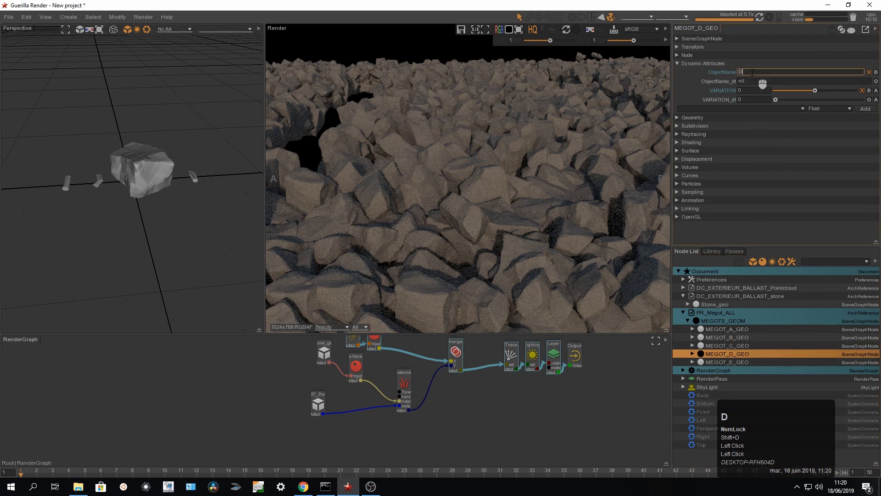
pyautogui.click(725, 361)
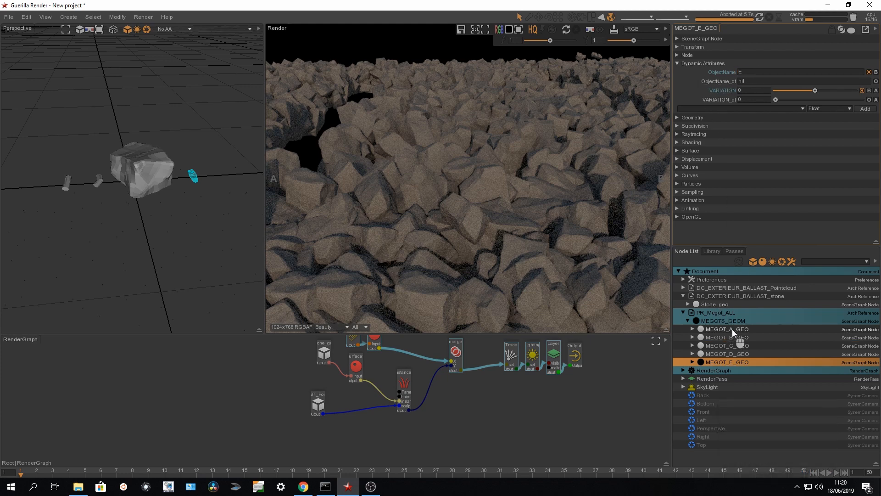
pyautogui.click(727, 329)
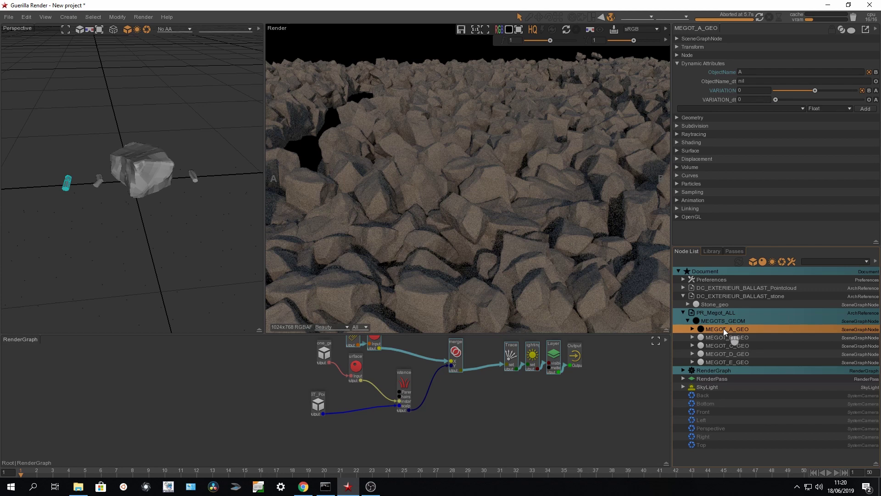
# Step: Add an Instances node from the Node Picker and rename it CigButt
pyautogui.middleClick(427, 394)
pyautogui.write('i')
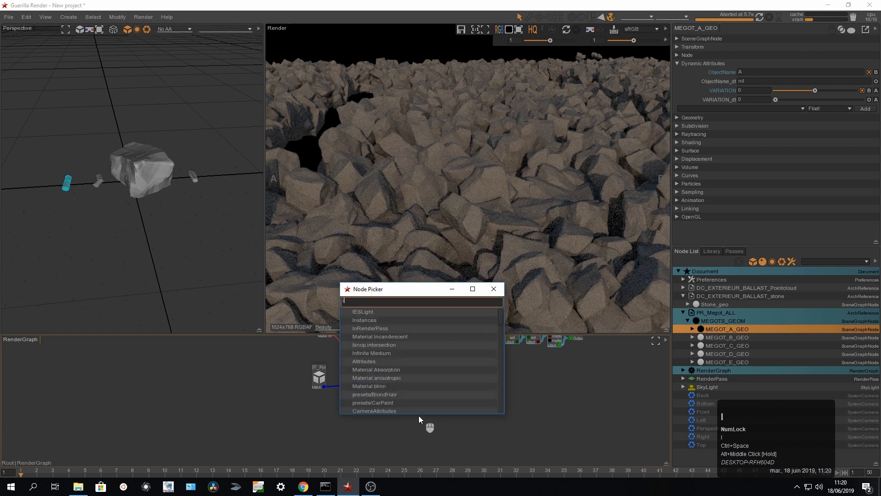
pyautogui.click(365, 319)
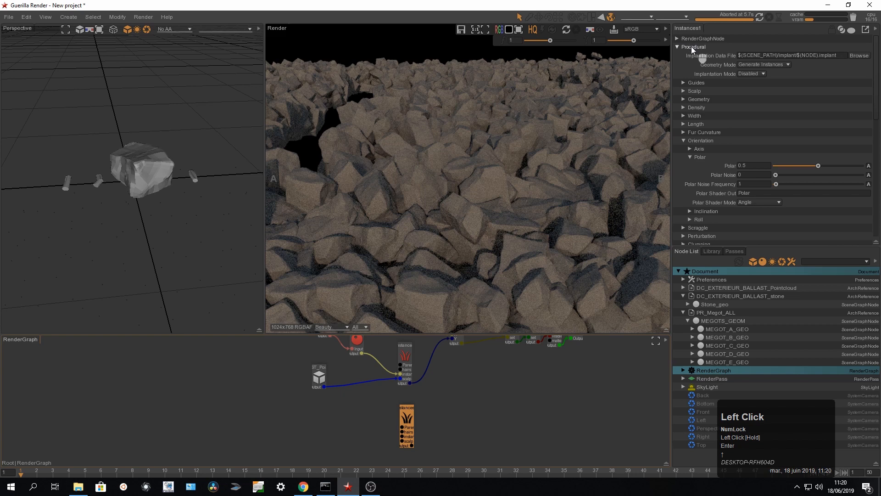
pyautogui.click(677, 47)
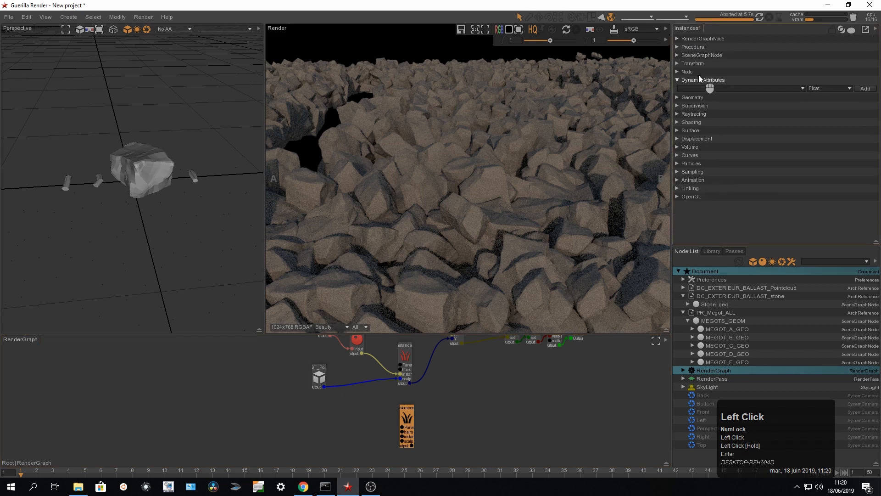
pyautogui.doubleClick(687, 72)
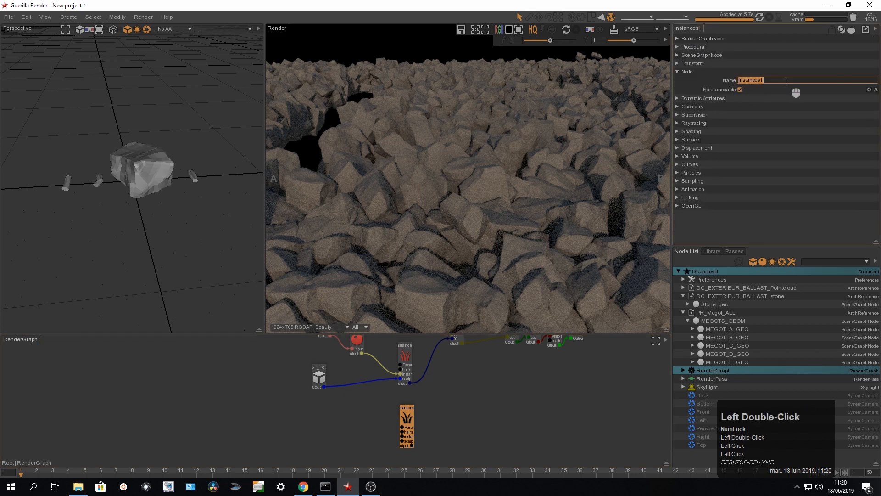
pyautogui.write('CigBu')
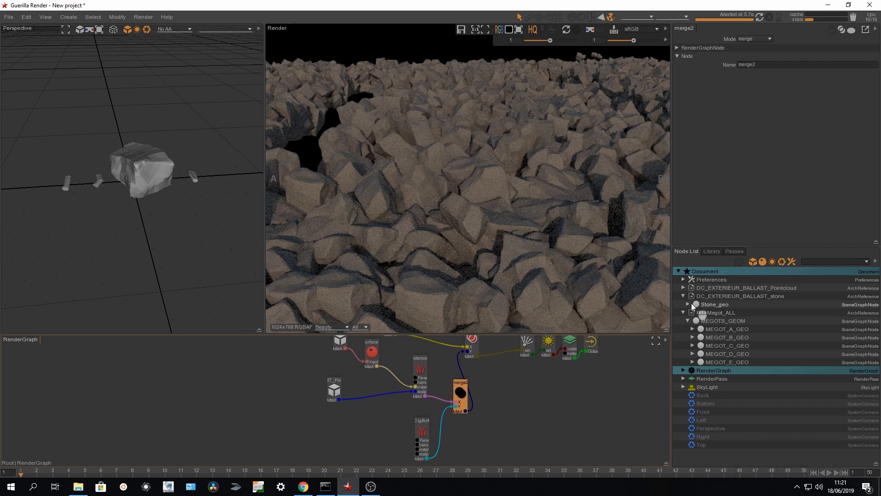
# Step: Wire Stone_geo from the Node List into the CigButt Instances node's input
pyautogui.click(715, 303)
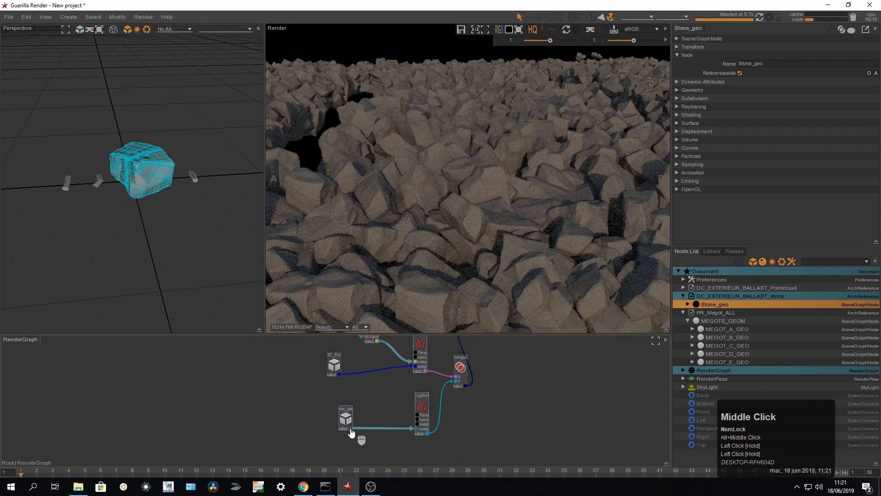
pyautogui.moveTo(350, 431)
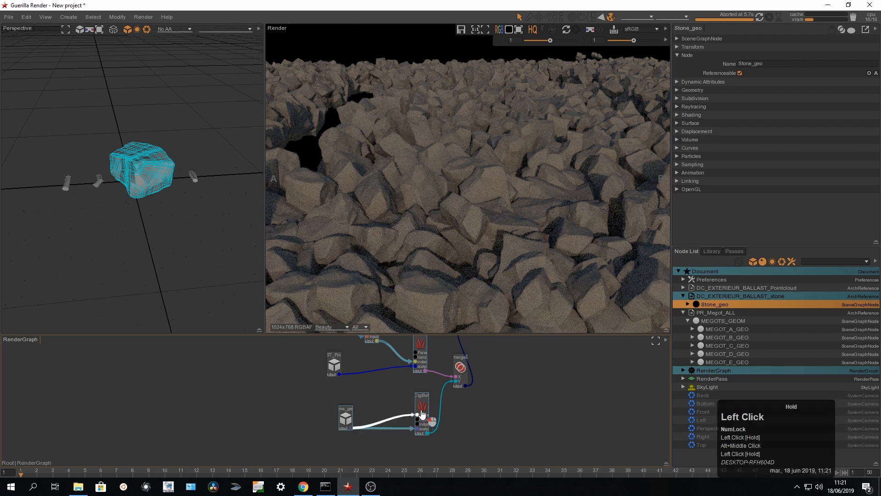
pyautogui.click(337, 419)
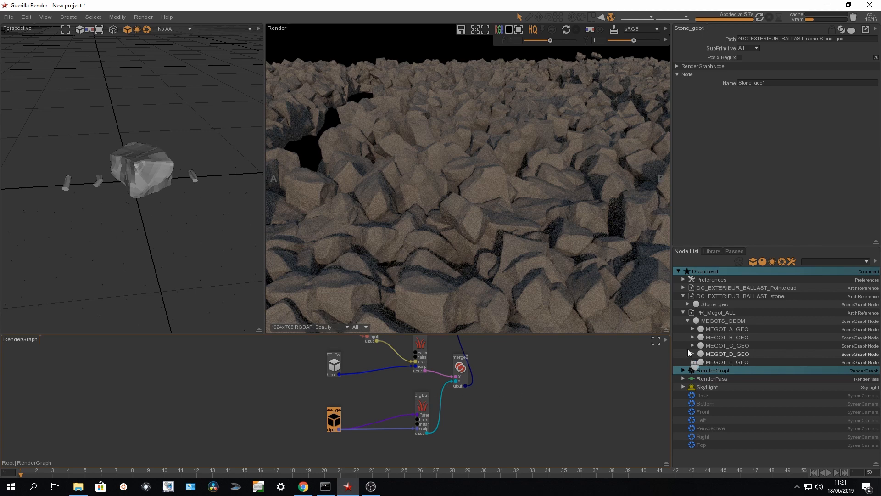
pyautogui.click(727, 329)
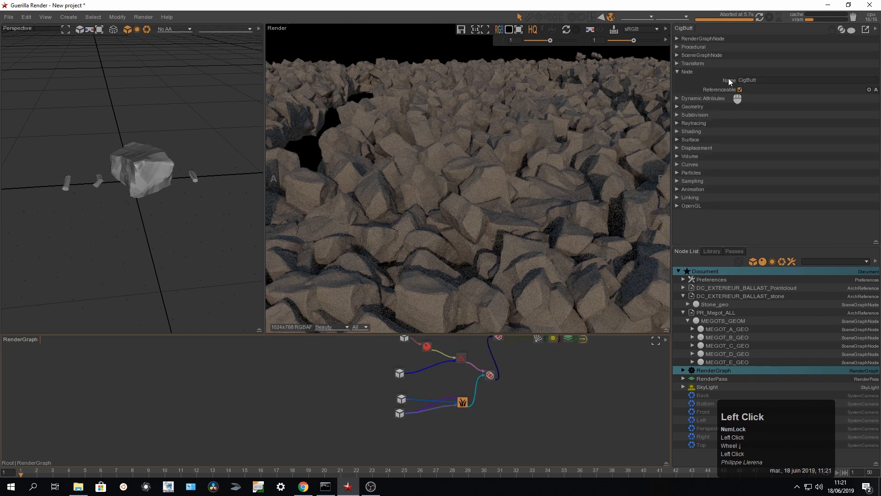
# Step: Expand CigButt's Procedural > Density settings and render with the density exponent at -3
pyautogui.click(687, 72)
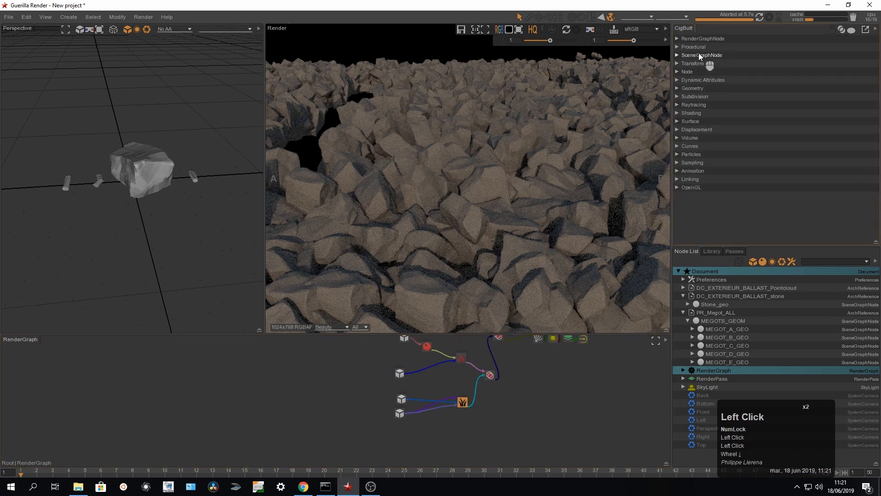
pyautogui.click(694, 47)
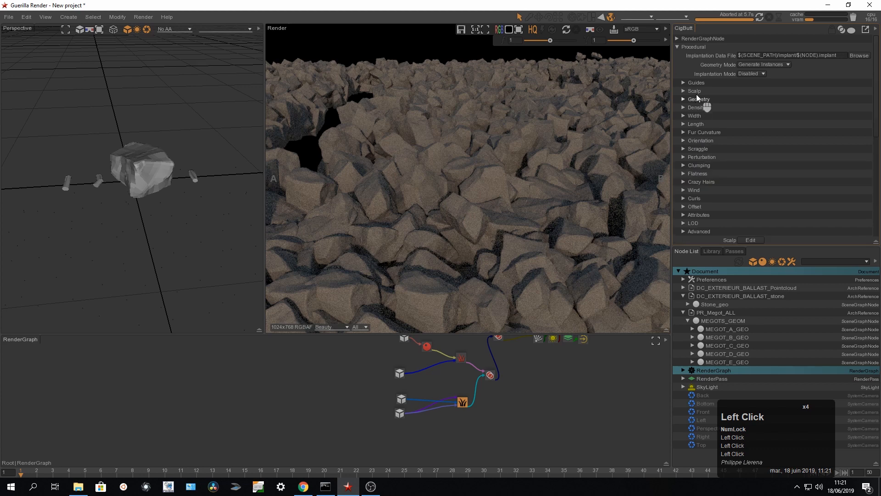
pyautogui.click(695, 107)
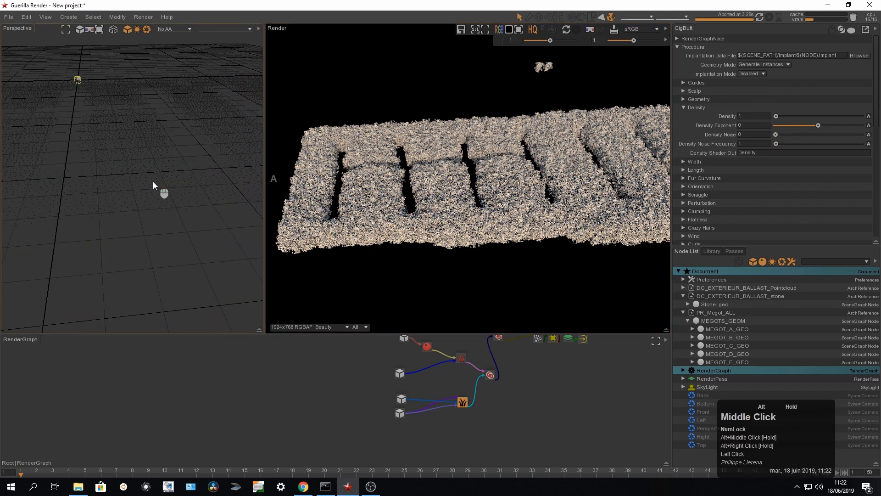
pyautogui.click(771, 17)
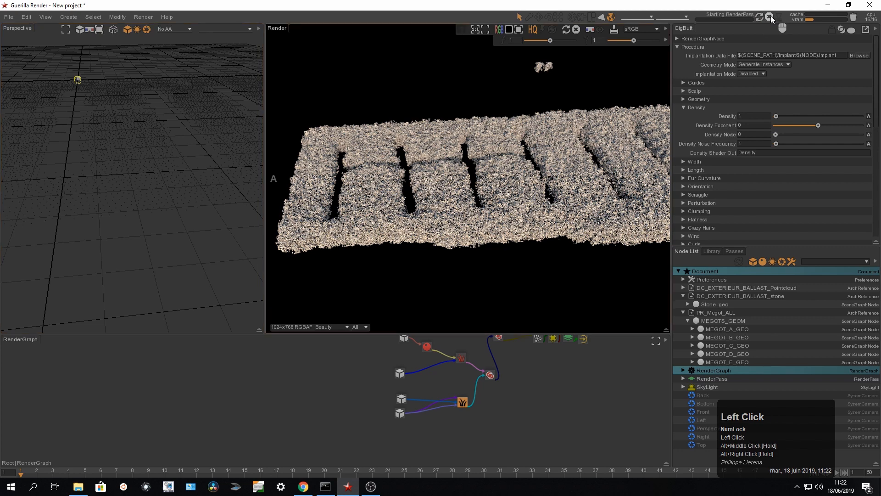
pyautogui.click(770, 17)
pyautogui.write('3')
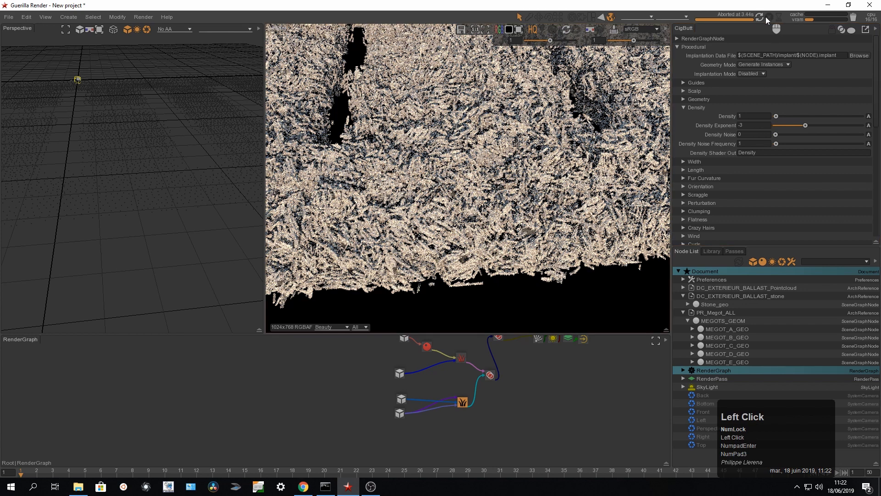
# Step: Re-render the scene with CigButt's density exponent changed to -4
pyautogui.click(758, 16)
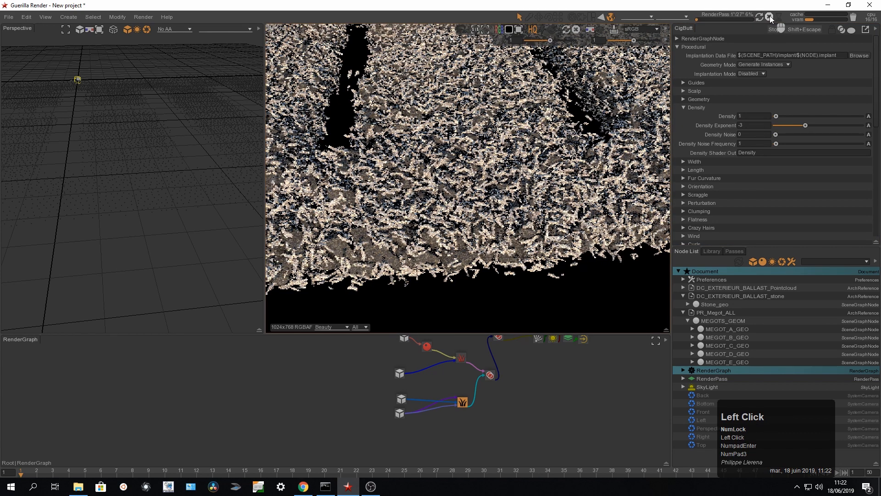
pyautogui.click(759, 16)
pyautogui.write('-4')
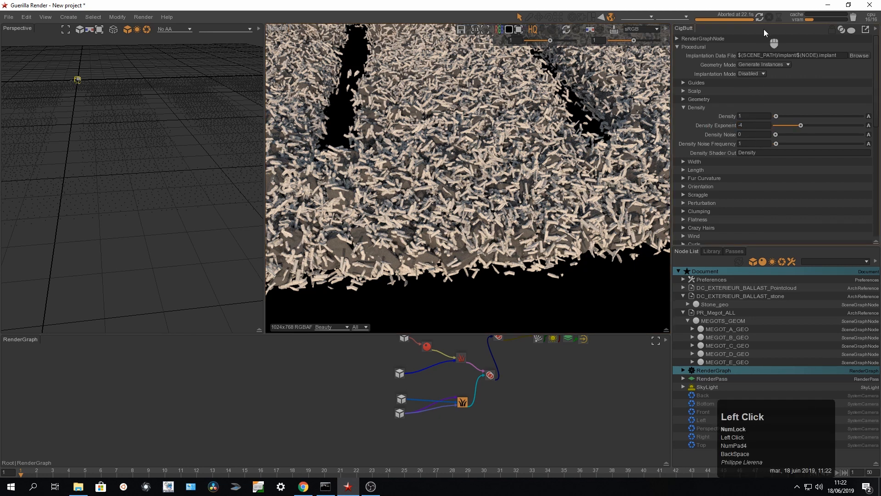
pyautogui.click(770, 17)
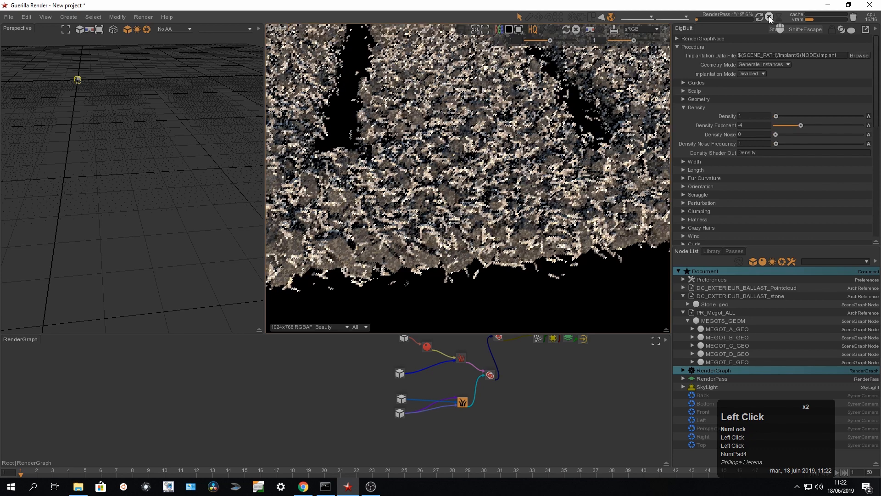
pyautogui.click(771, 18)
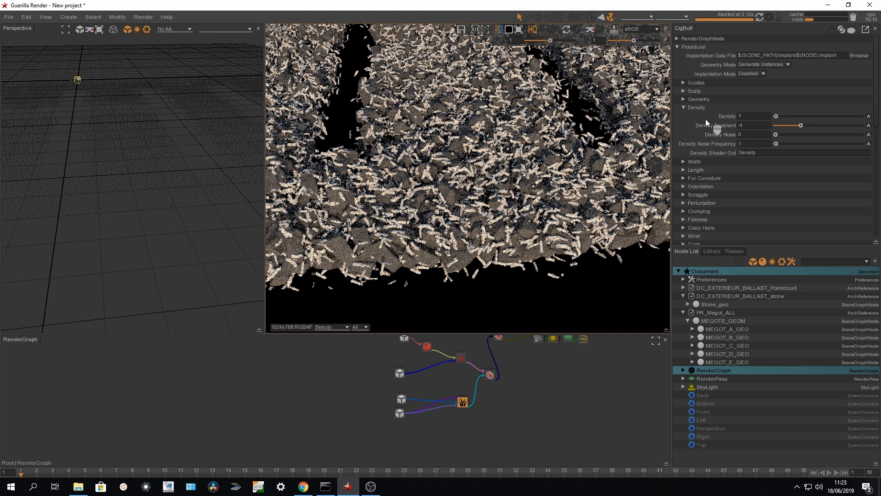
pyautogui.moveTo(189, 219)
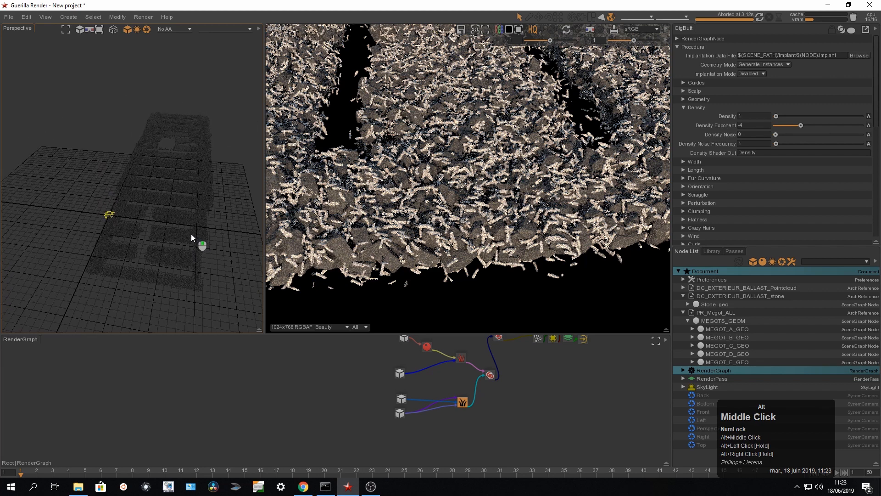
# Step: Restart the render from the wider ballast viewpoint, then select the MEGOTS_GEOM node
pyautogui.click(760, 17)
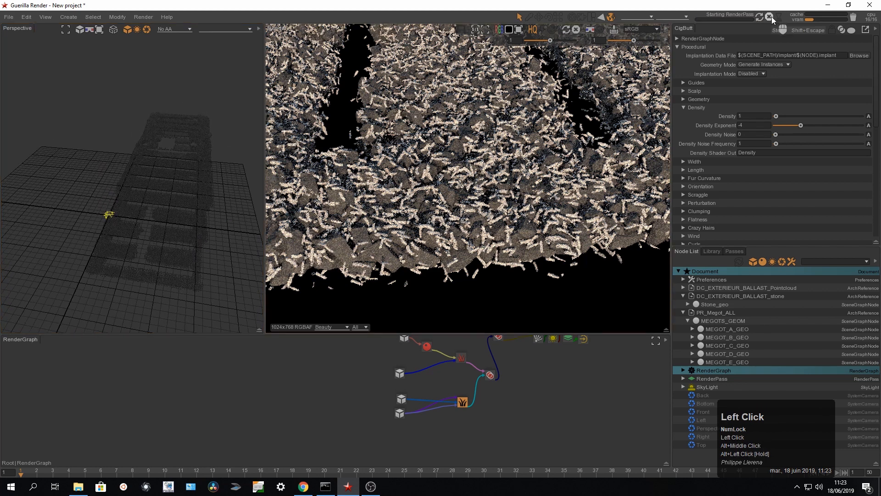
pyautogui.click(759, 16)
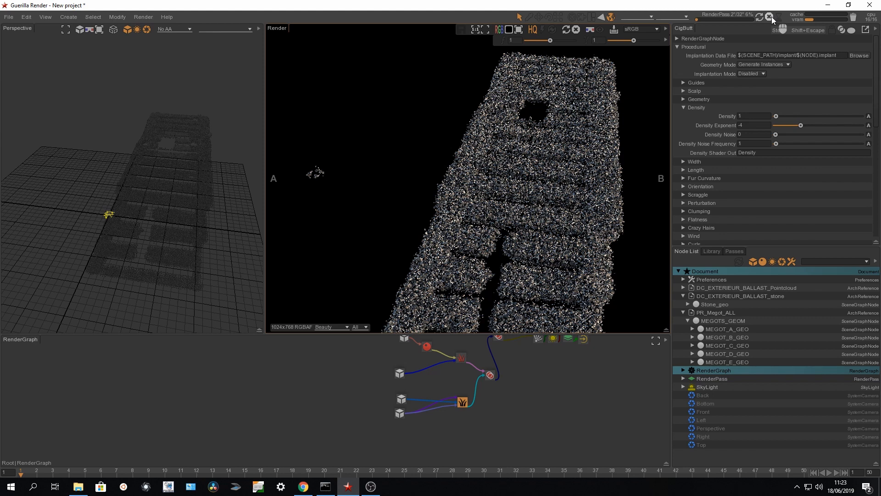
pyautogui.click(770, 18)
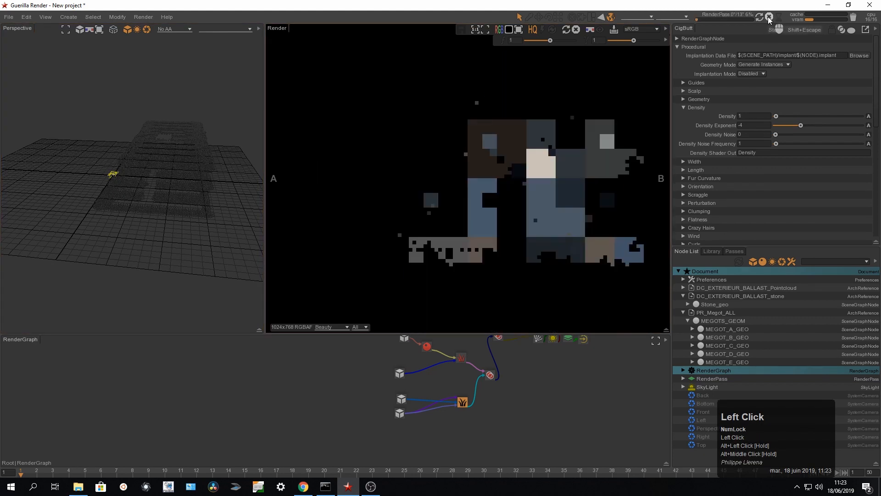
pyautogui.click(770, 16)
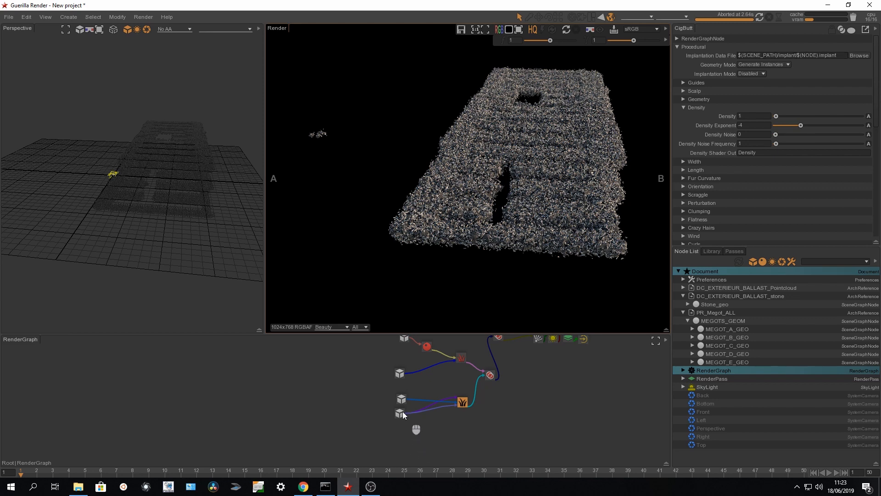
pyautogui.click(401, 400)
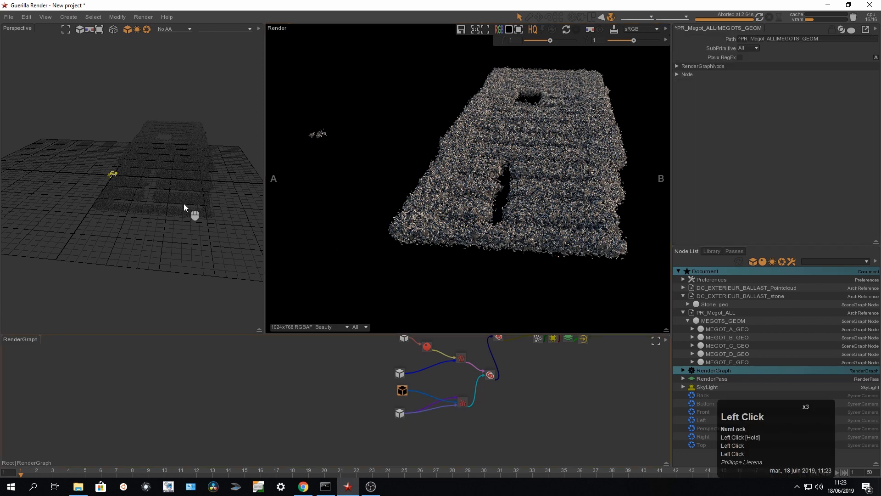